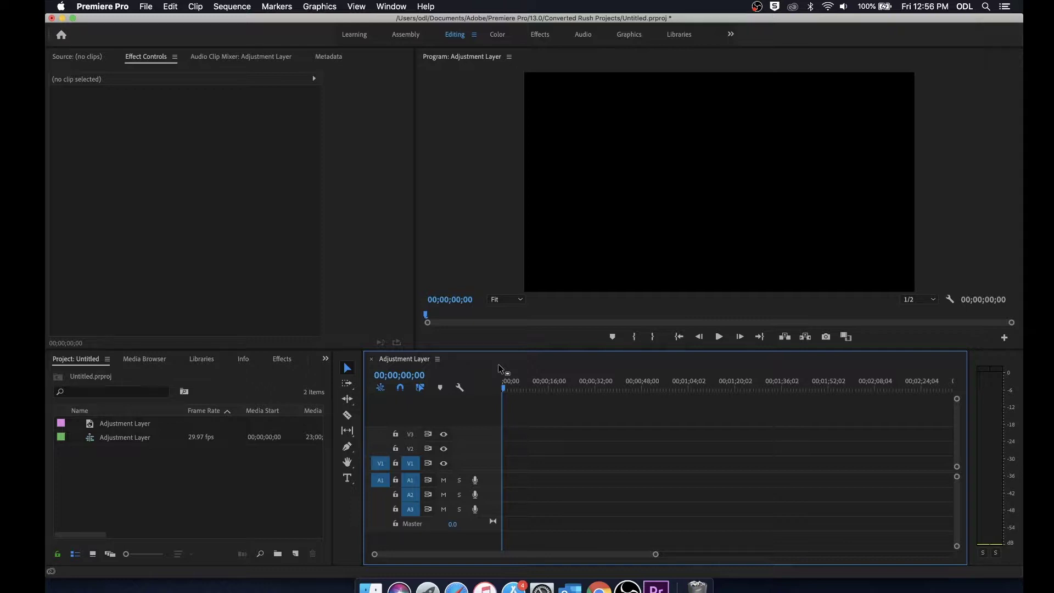
mouse_move(442, 142)
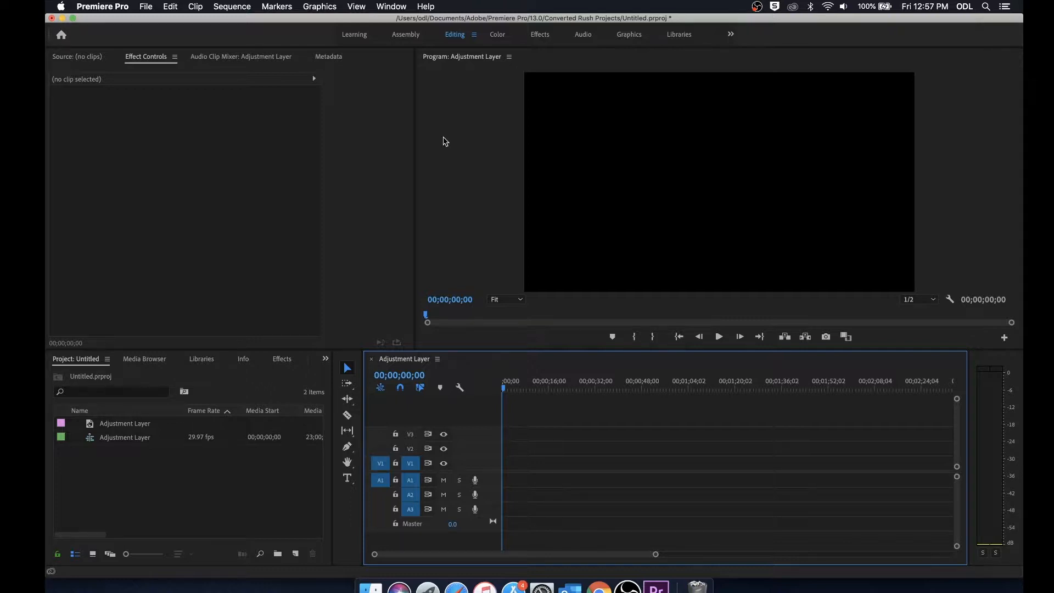
mouse_move(412, 266)
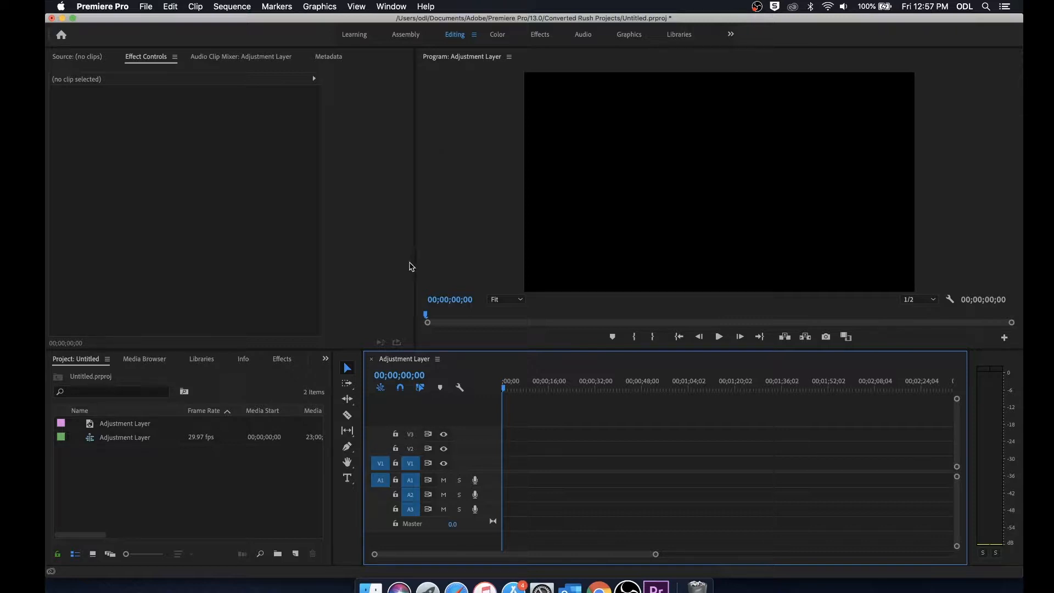
mouse_move(349, 215)
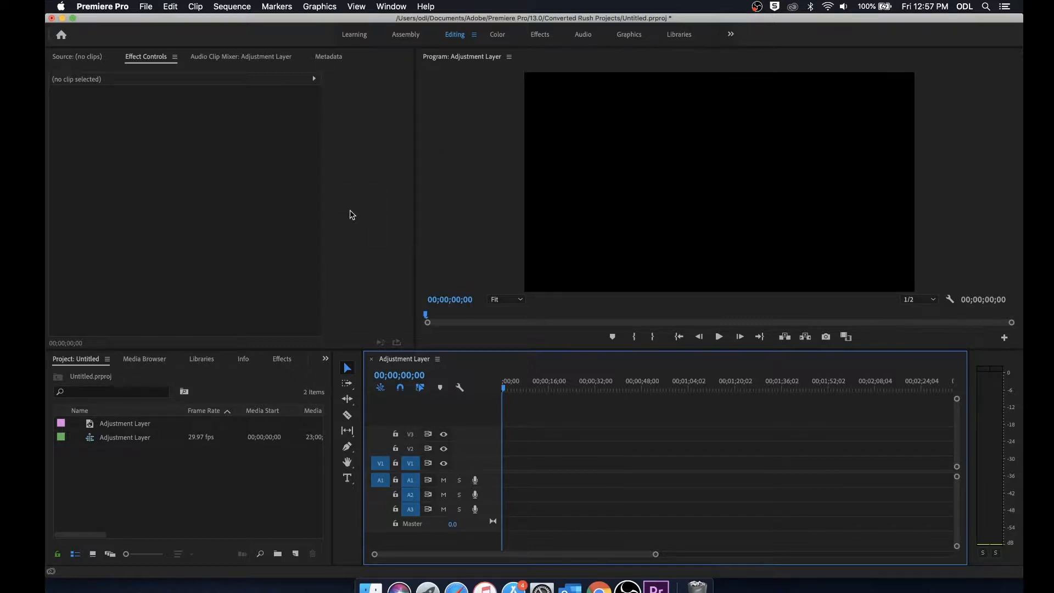
mouse_move(584, 48)
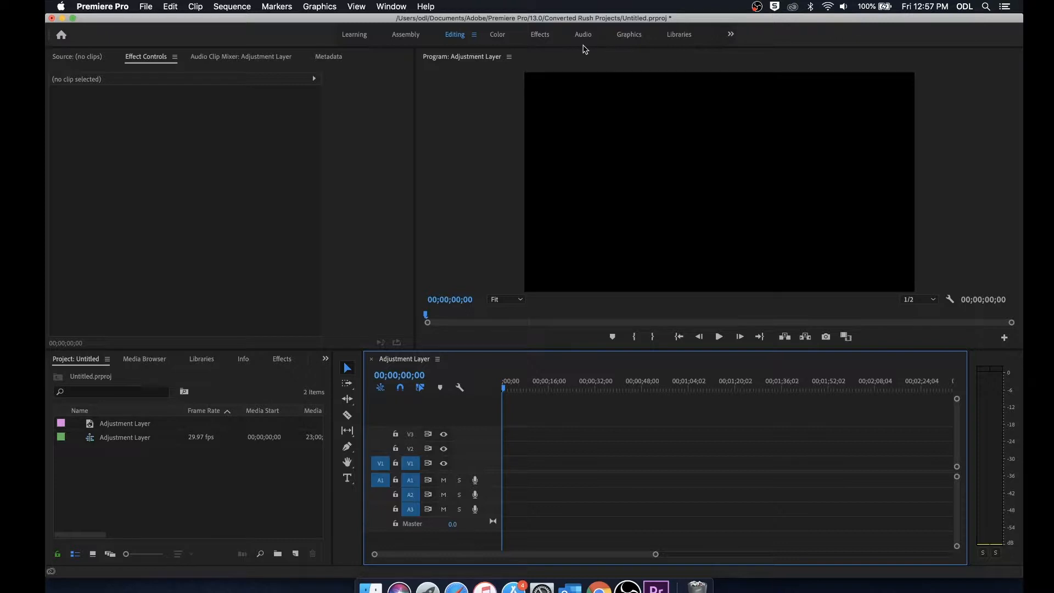
Switch to the Graphics workspace and scroll through the local My Templates list
click(628, 34)
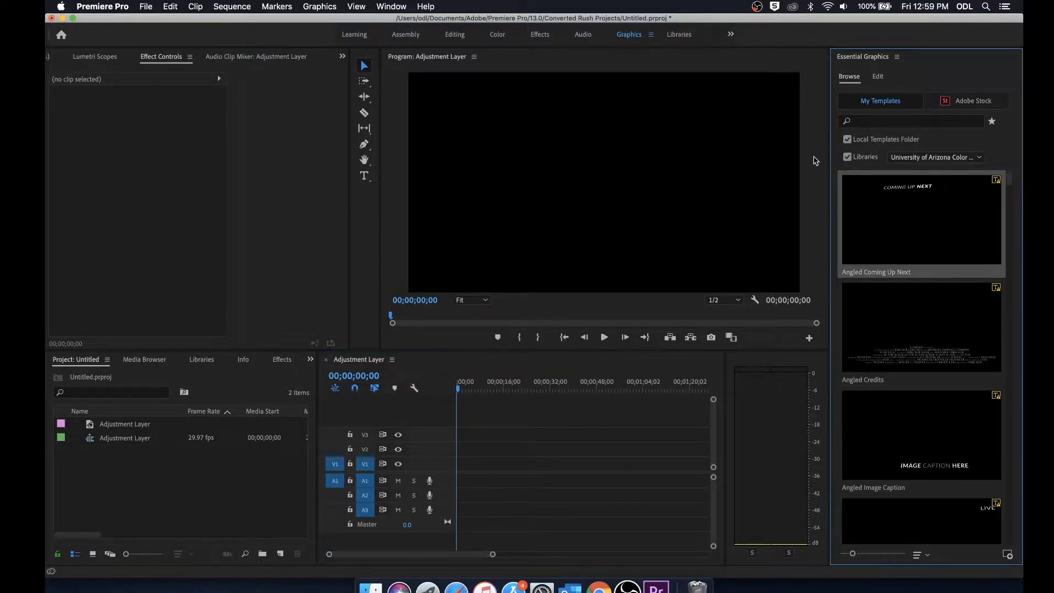
mouse_move(902, 233)
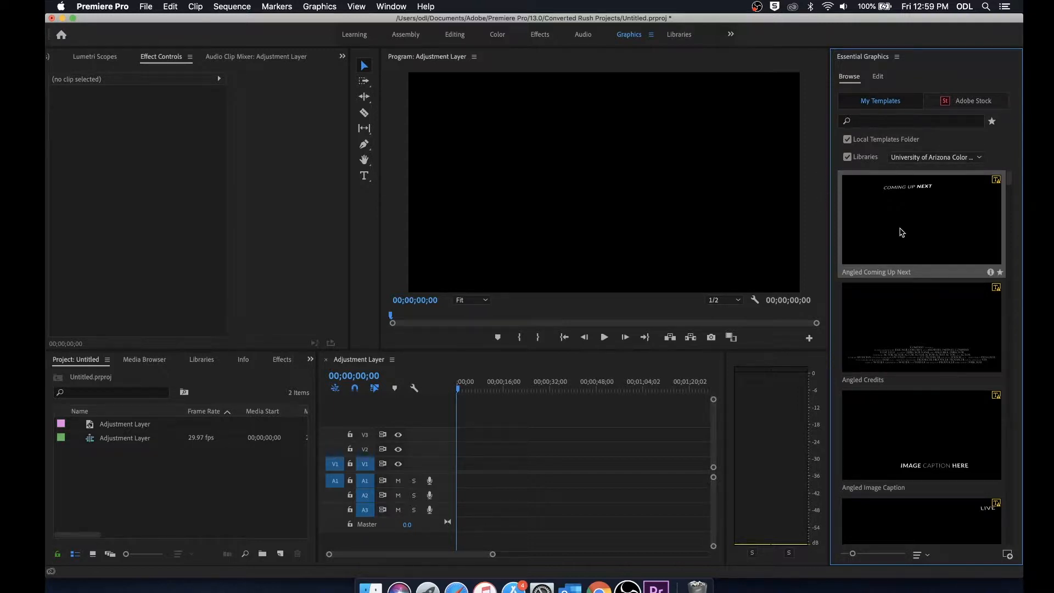
scroll(down, 3)
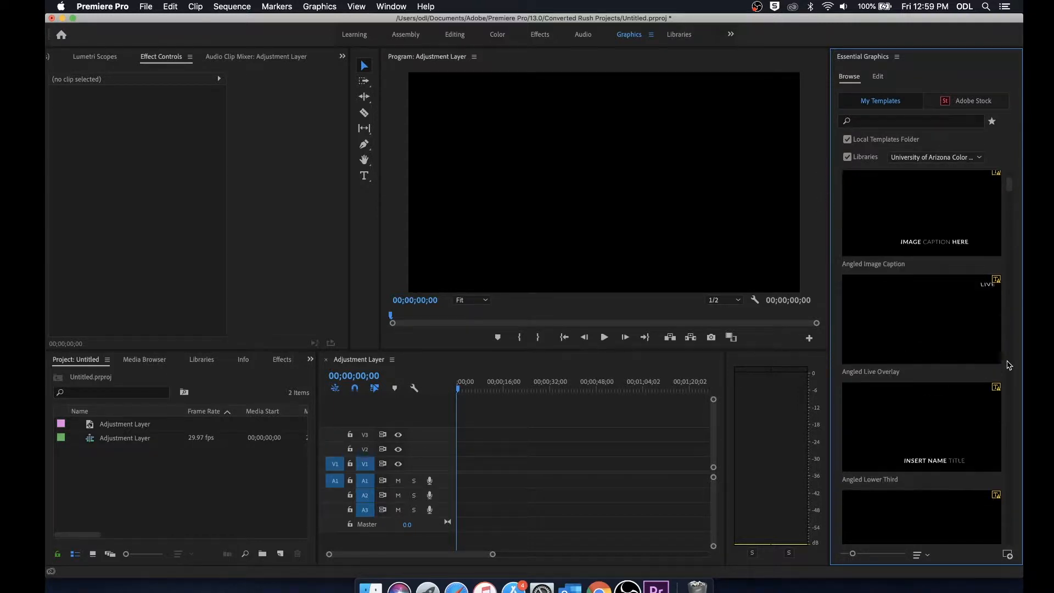
scroll(up, 3)
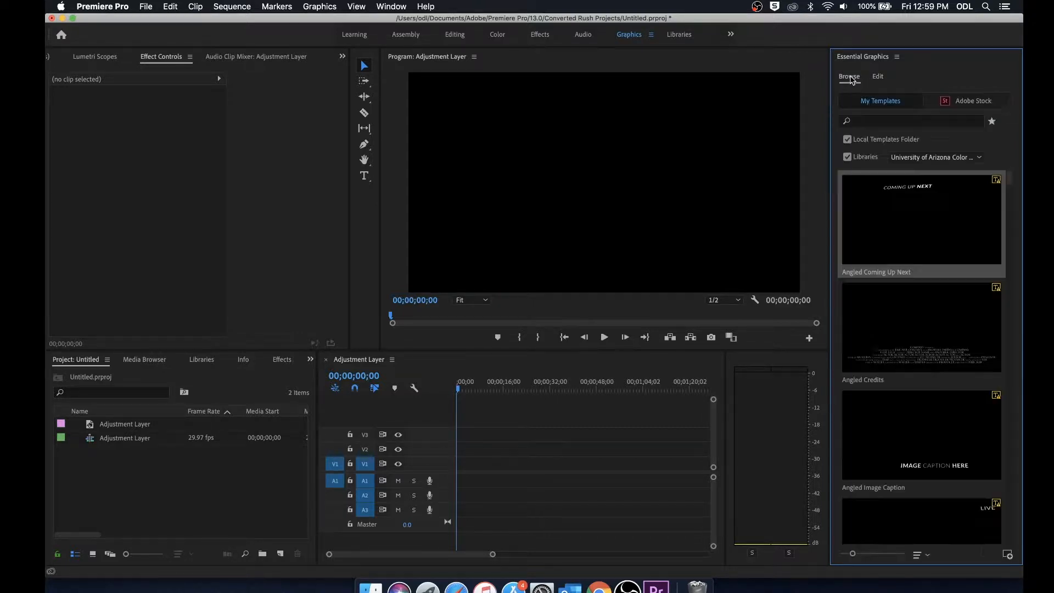
scroll(down, 3)
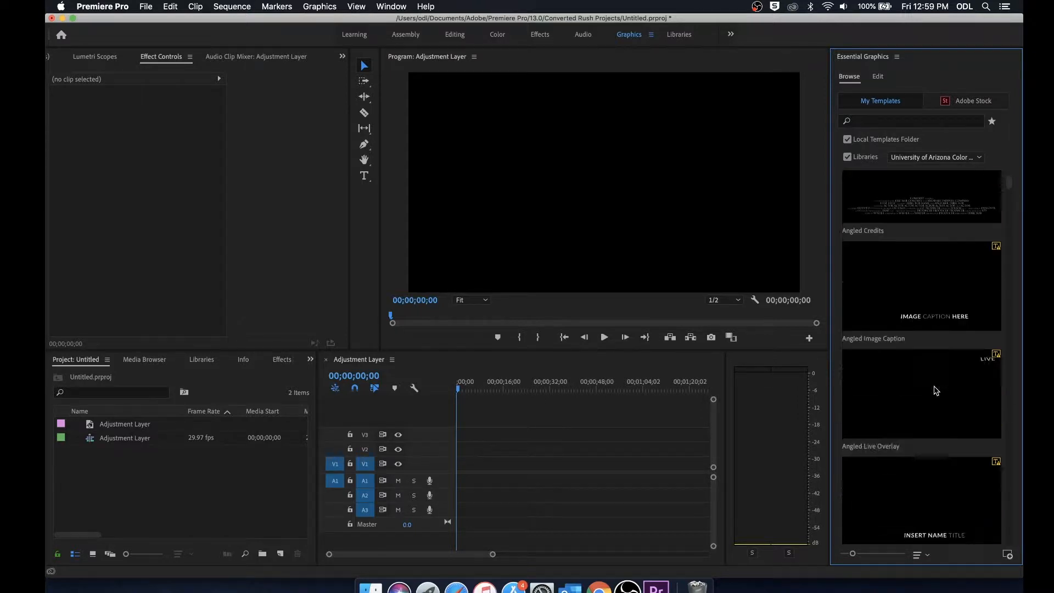
scroll(down, 3)
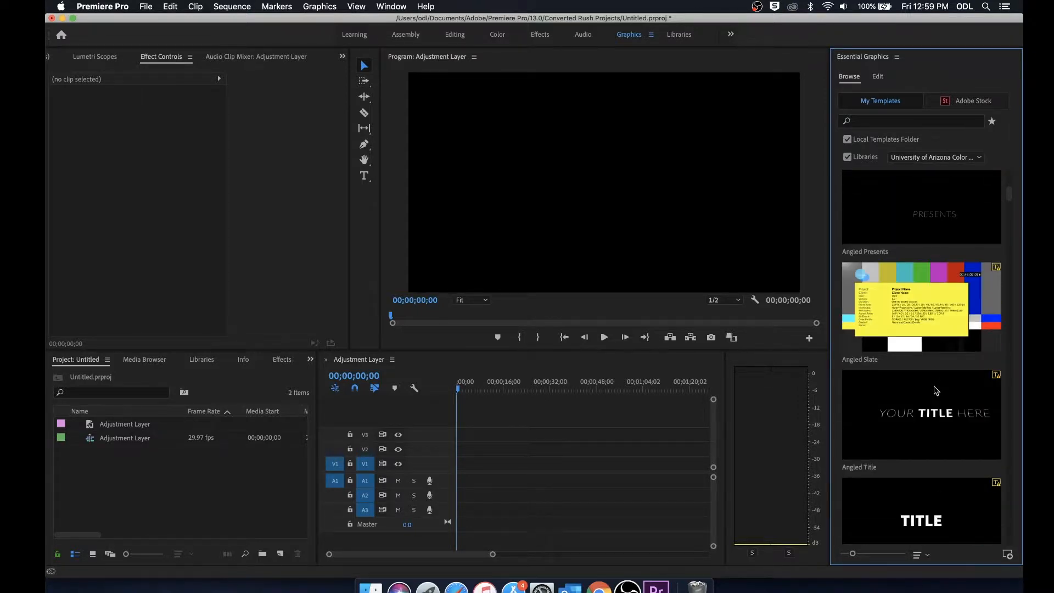
scroll(down, 3)
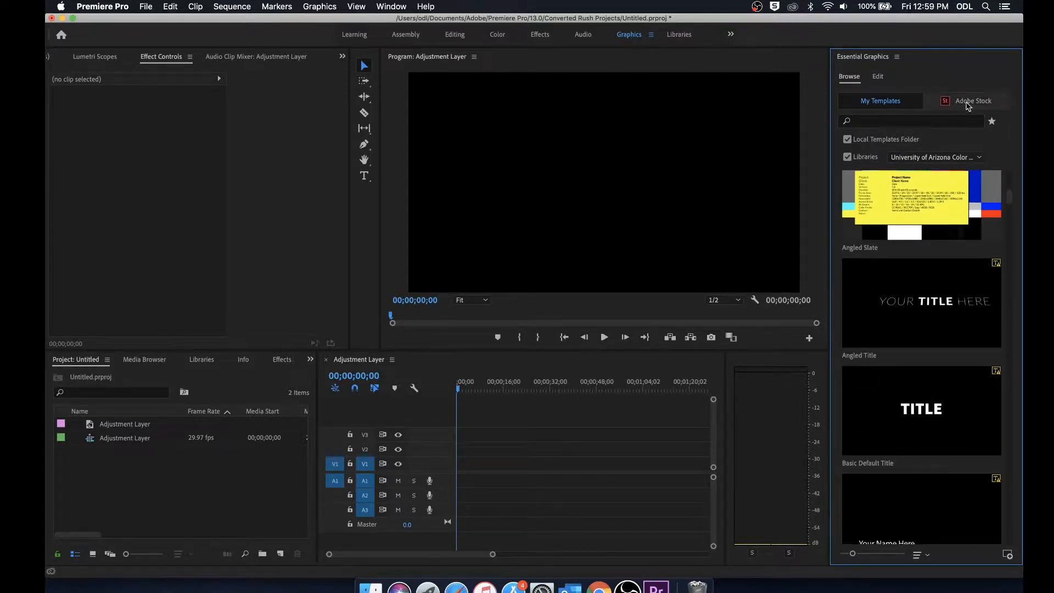
Peek at the Adobe Stock templates, then return to the local My Templates list
click(972, 100)
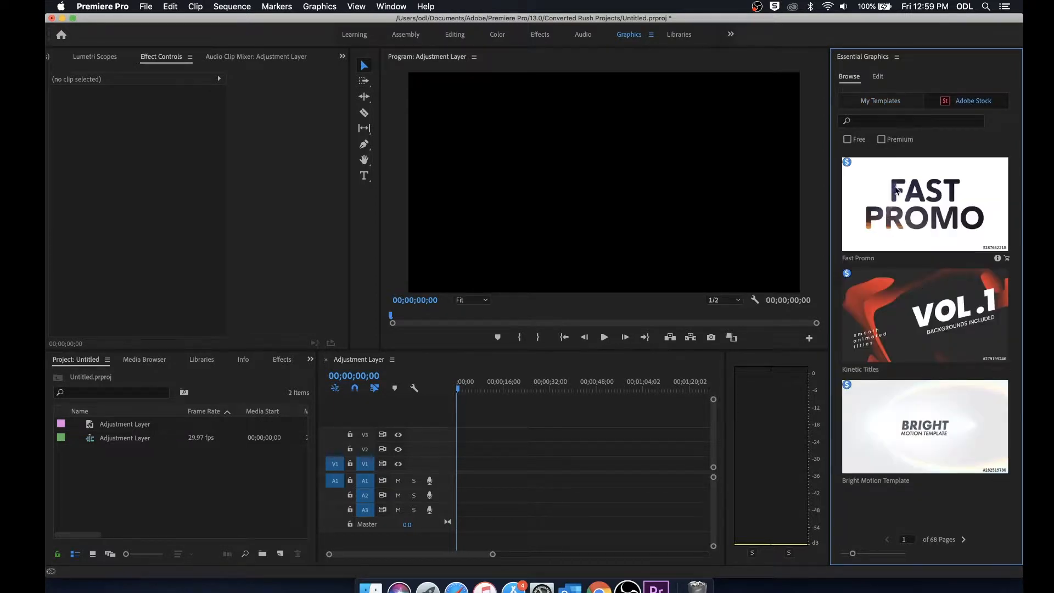
click(881, 100)
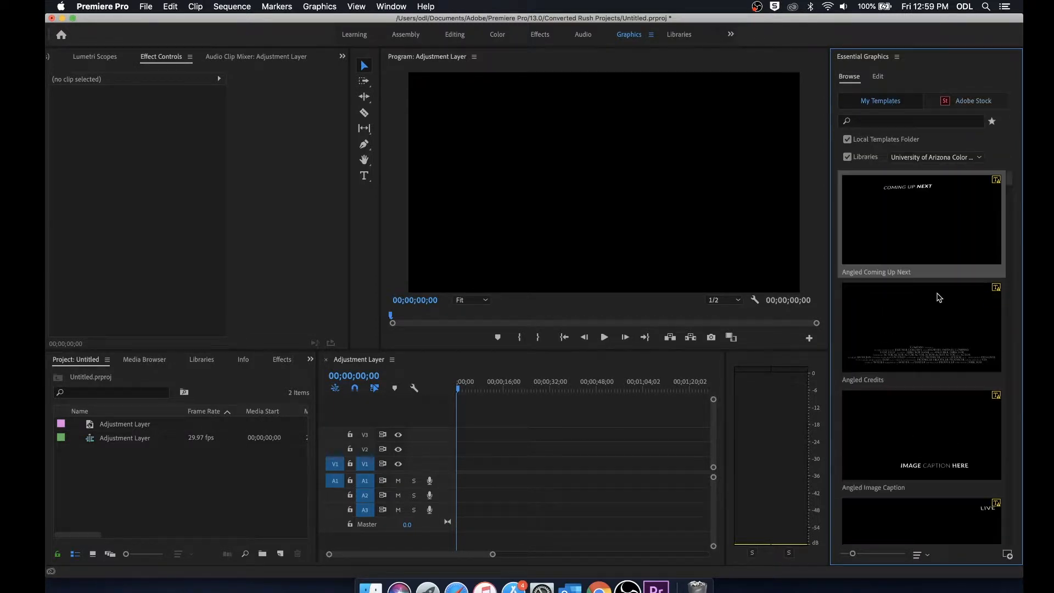
Add the Angled Credits template as a COMPANY PRESENTS clip and show its editable layers
click(934, 157)
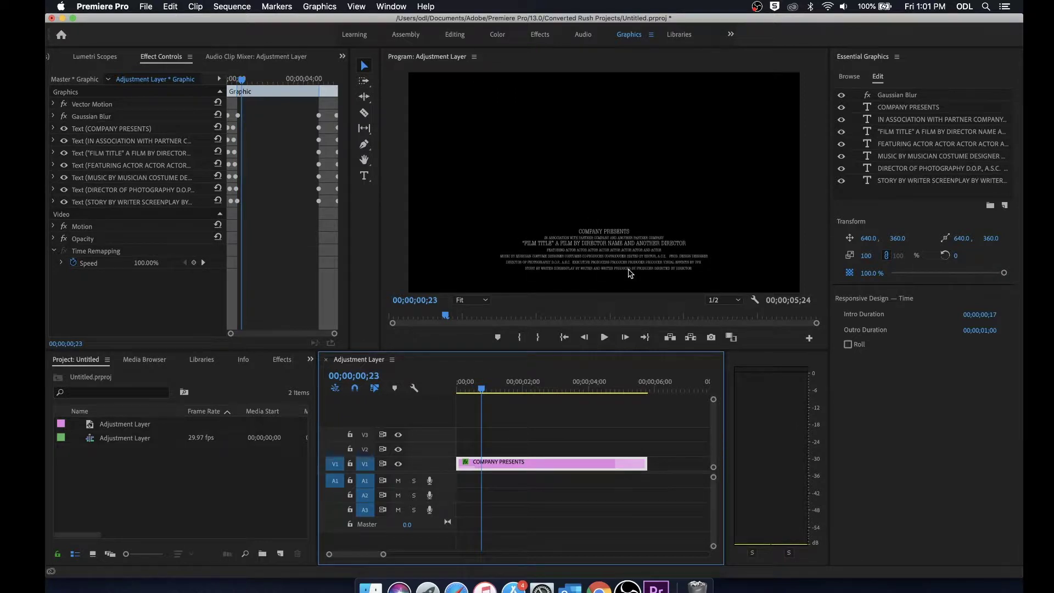
mouse_move(666, 268)
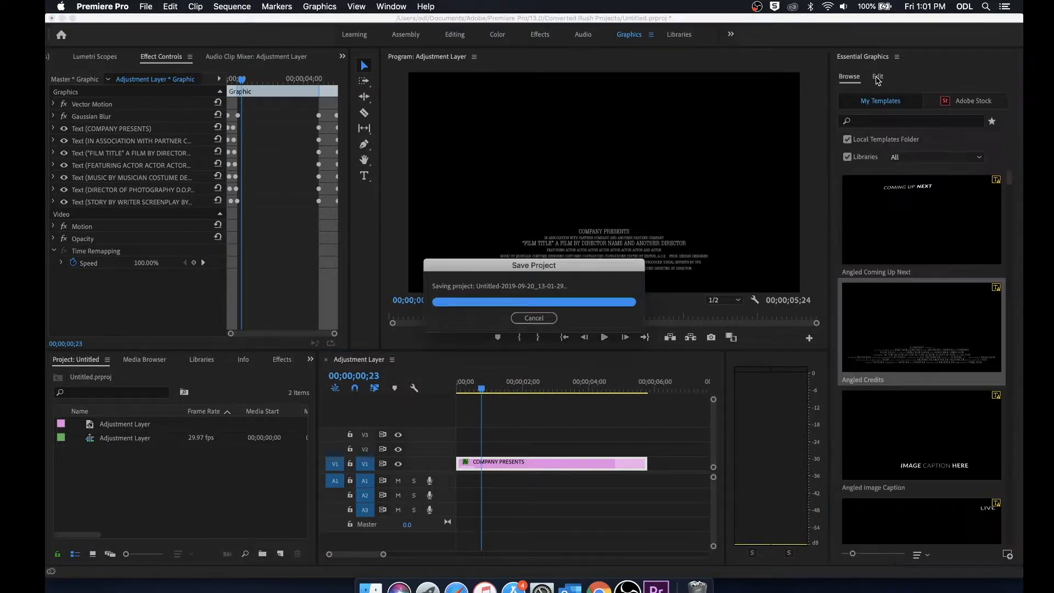
click(877, 76)
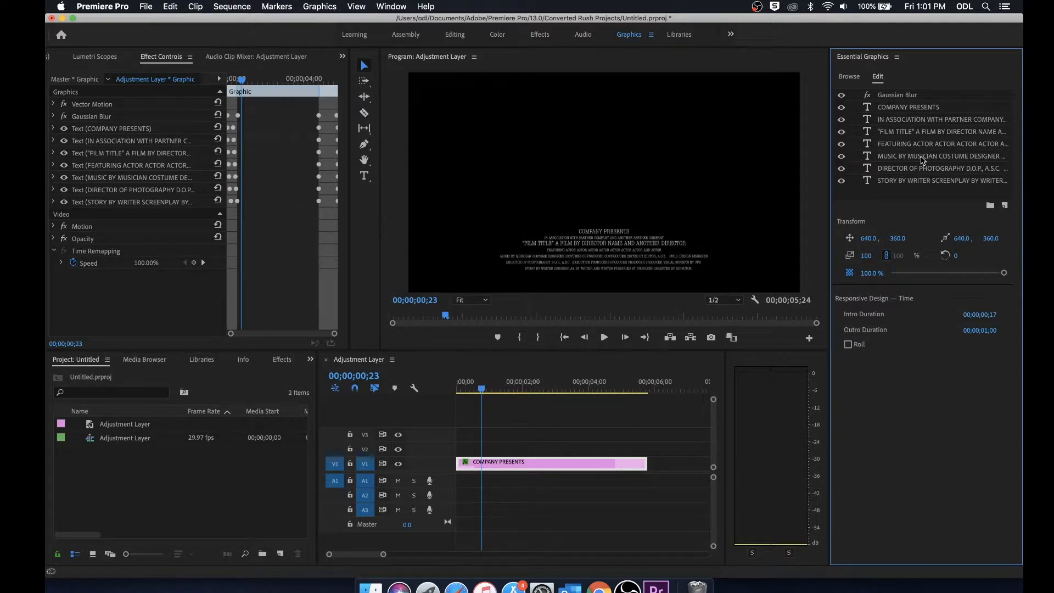
Inspect the Gaussian Blur, music credits and COMPANY PRESENTS layers' text settings
click(896, 94)
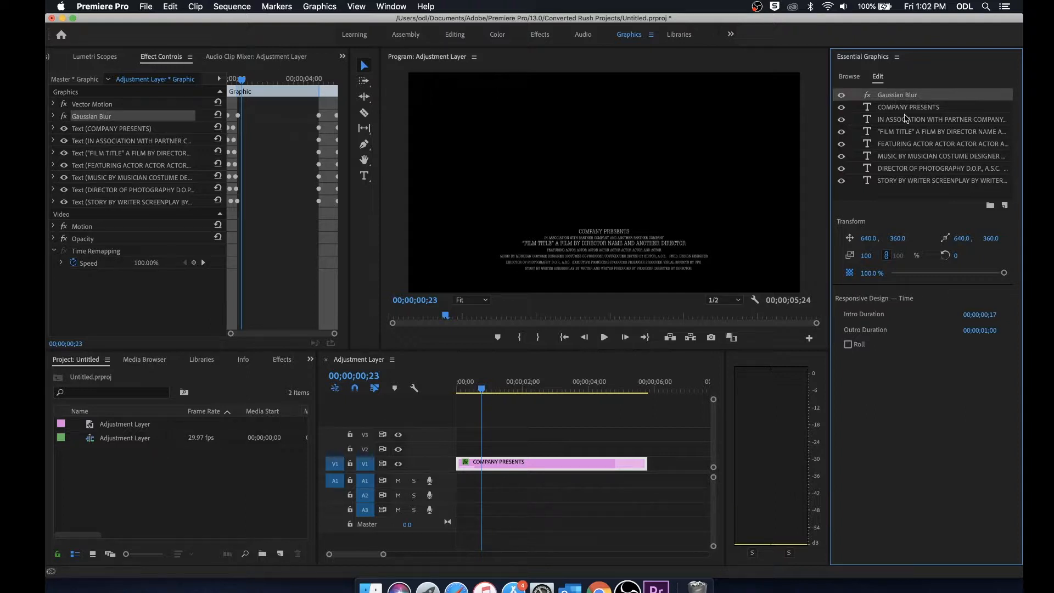
click(908, 106)
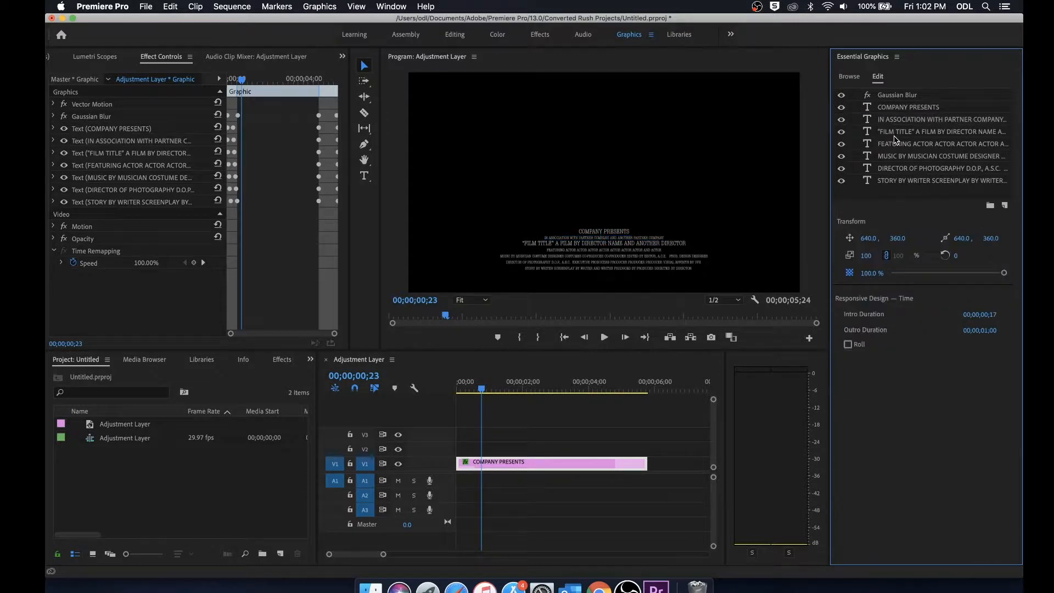
click(940, 155)
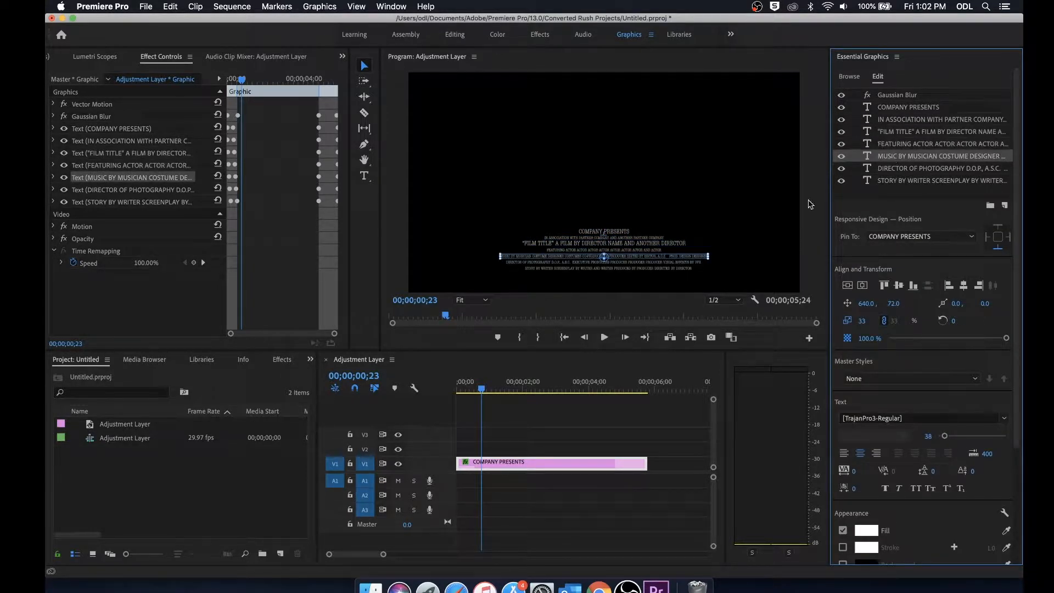
mouse_move(643, 265)
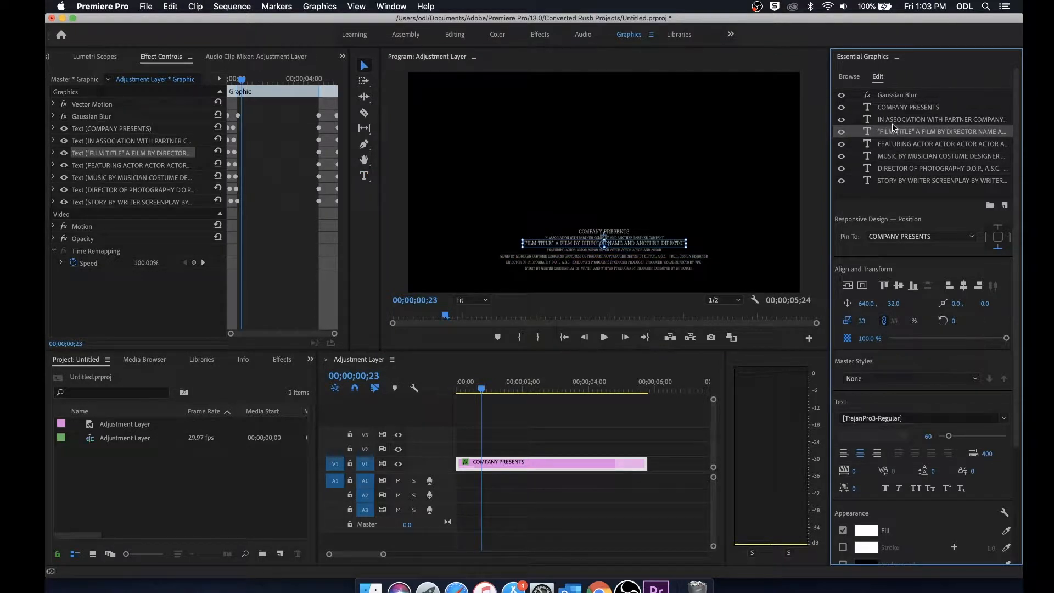
click(908, 106)
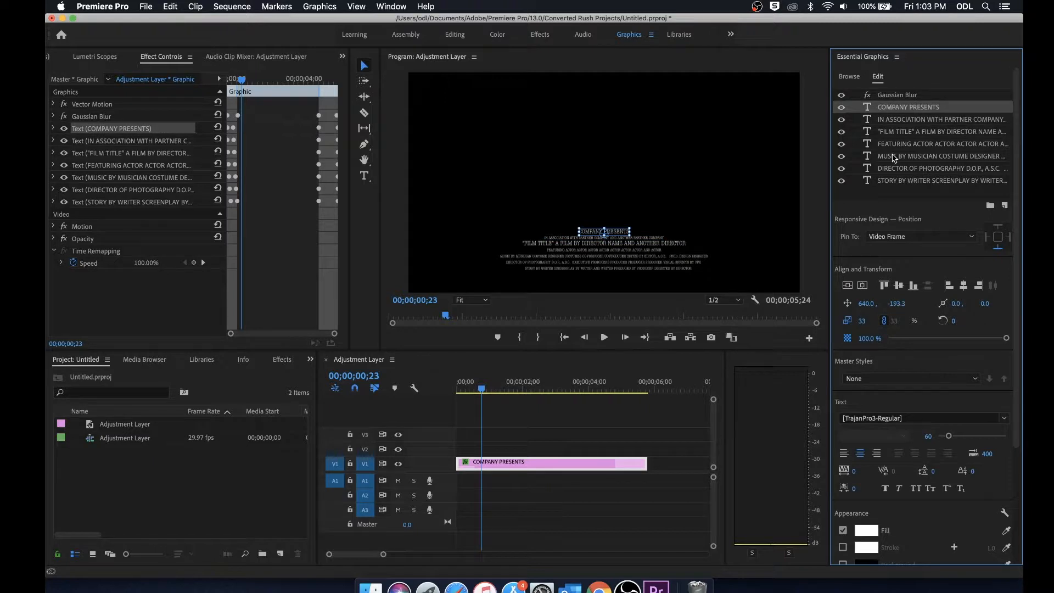
mouse_move(872, 298)
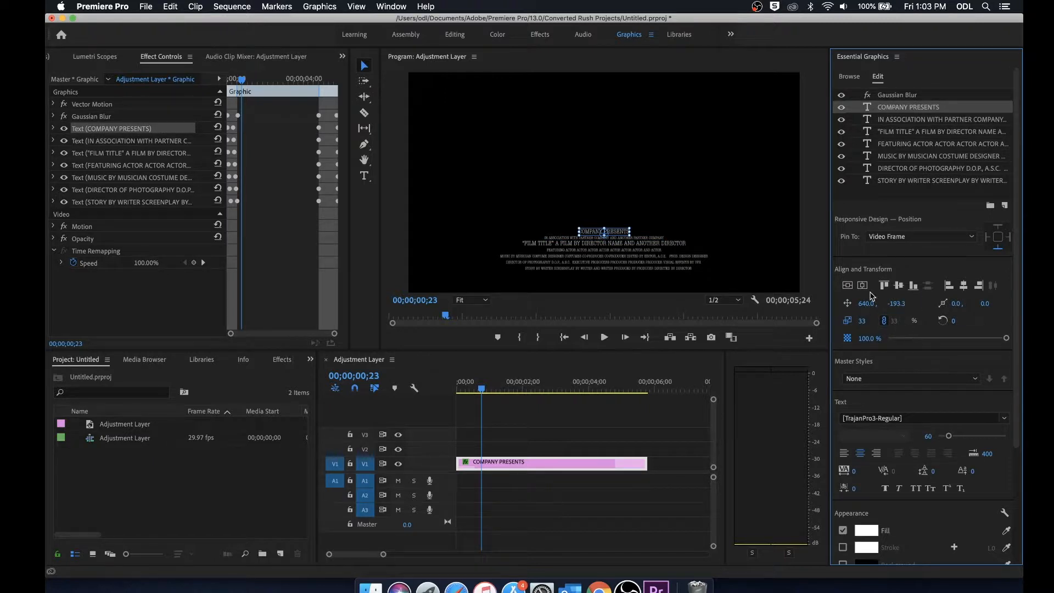
scroll(down, 3)
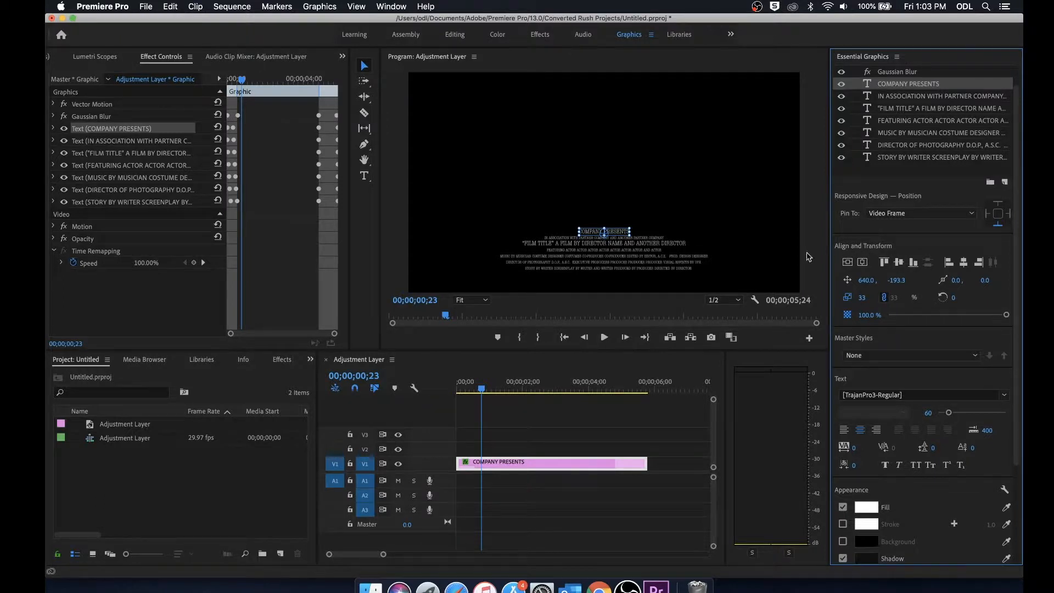
mouse_move(899, 262)
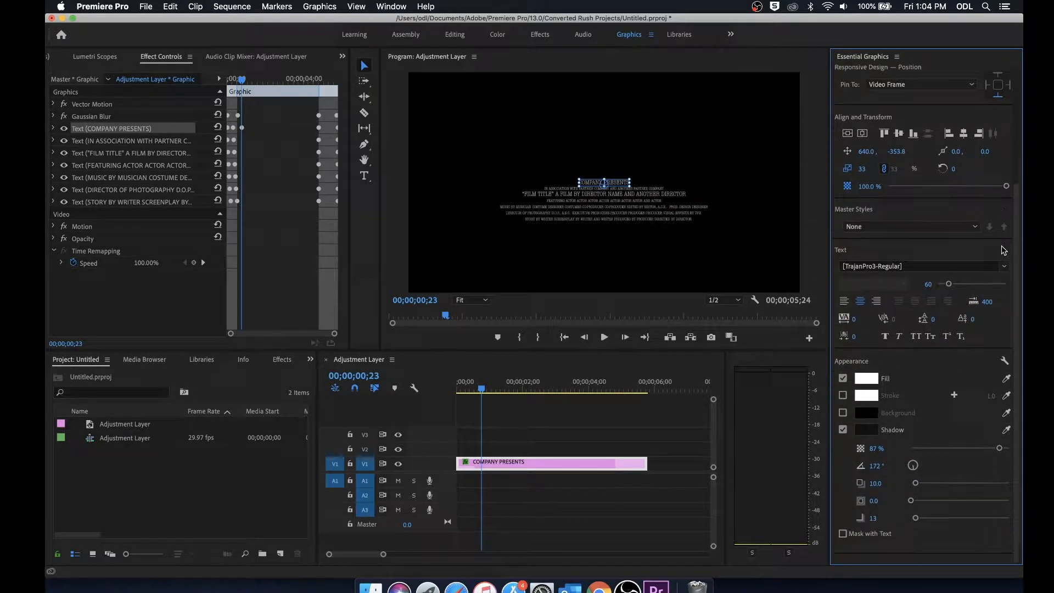
mouse_move(844, 301)
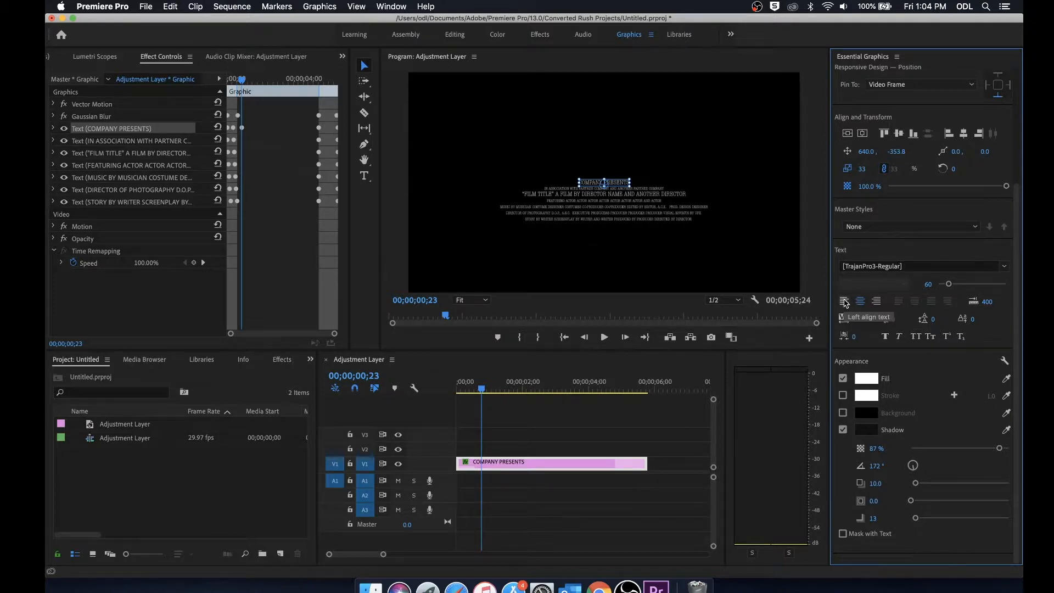
mouse_move(945, 283)
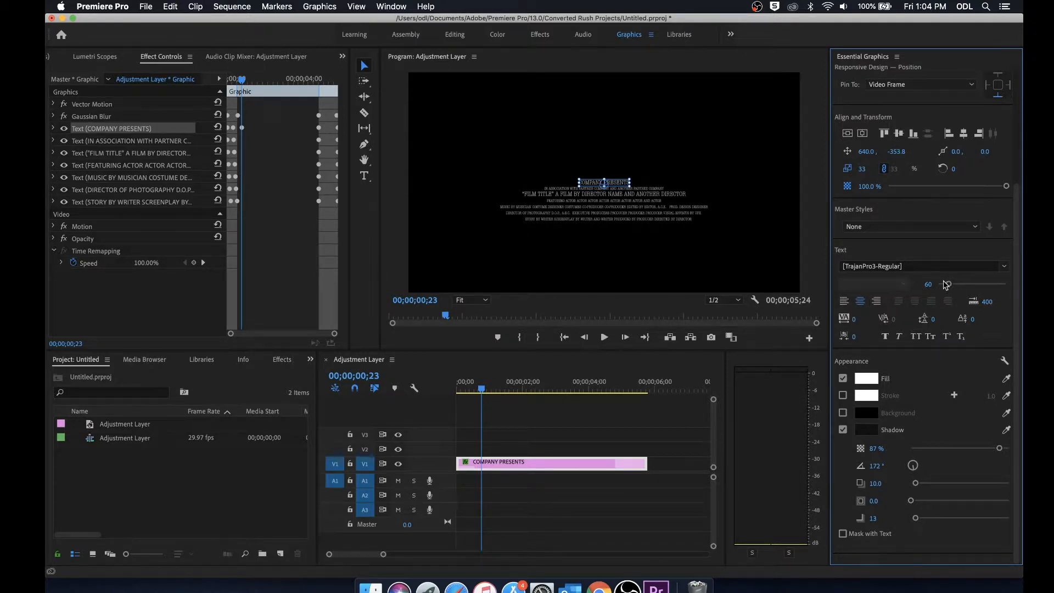
mouse_move(920, 299)
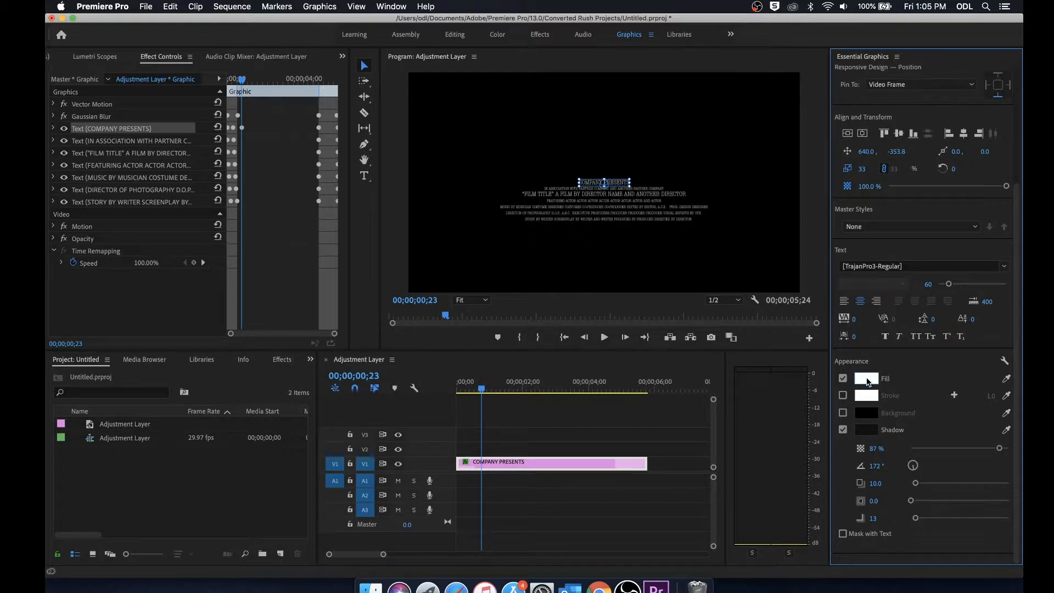
click(843, 378)
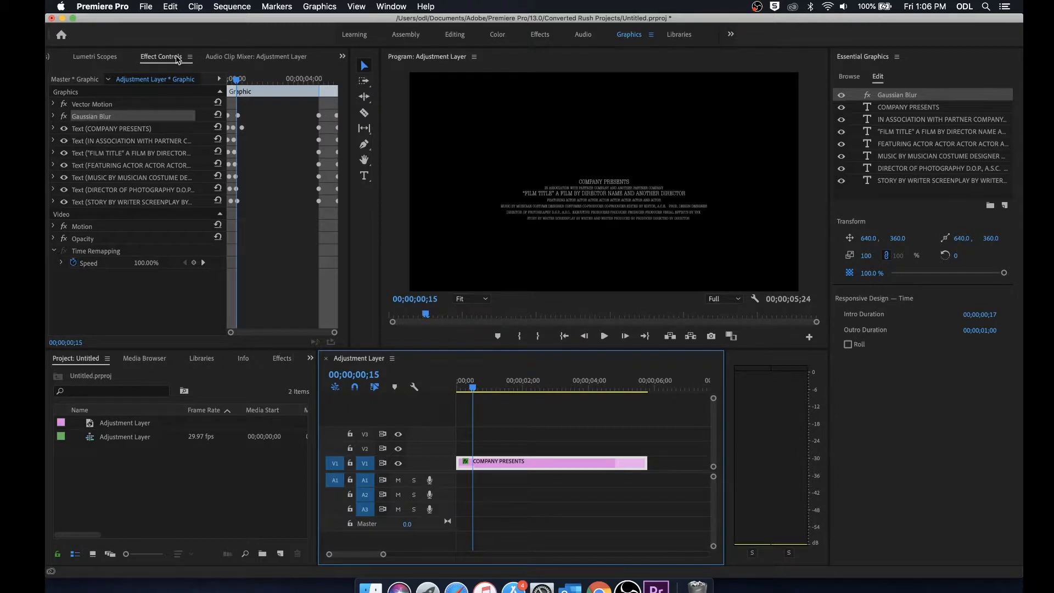
mouse_move(211, 132)
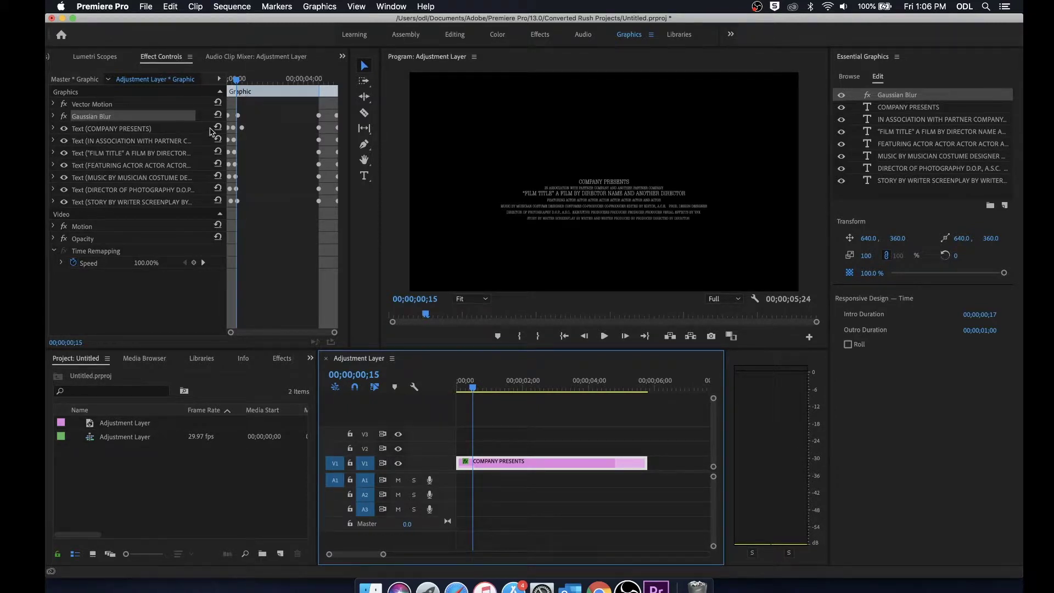
mouse_move(646, 113)
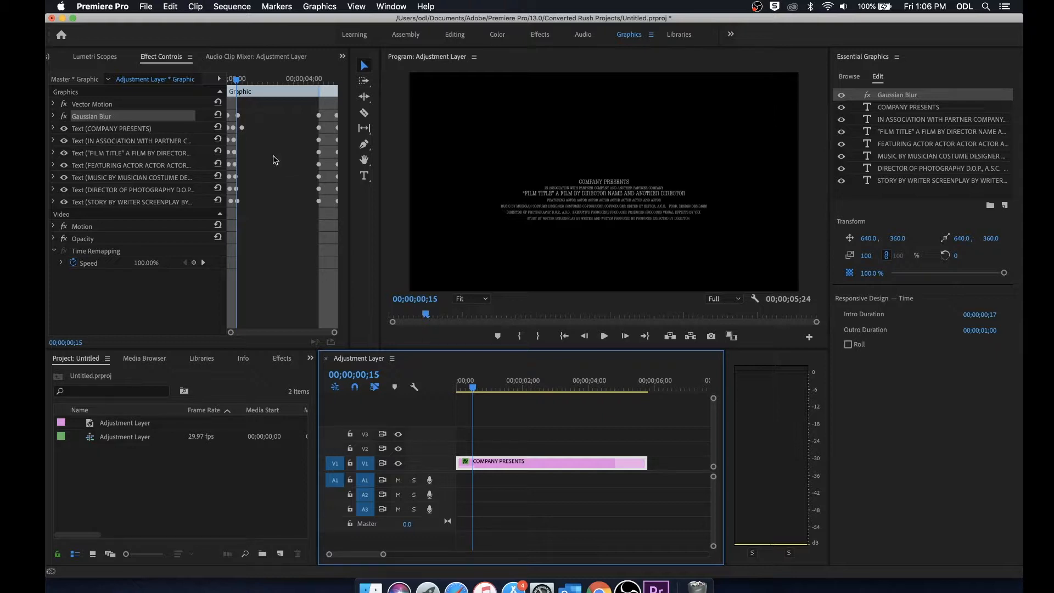
mouse_move(188, 155)
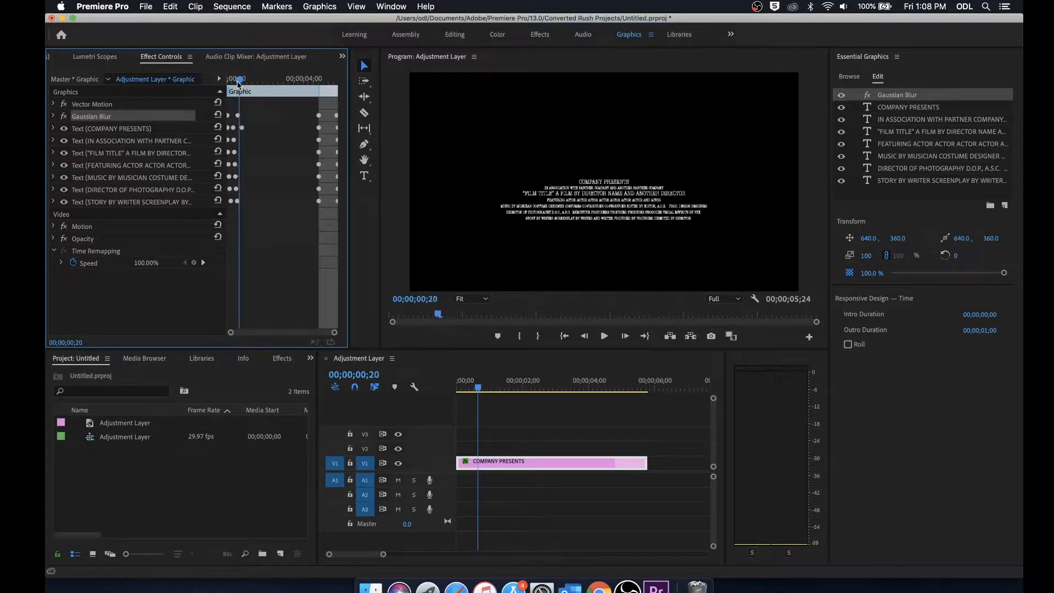
Move the Effect Controls playhead back to about 15 frames
click(457, 389)
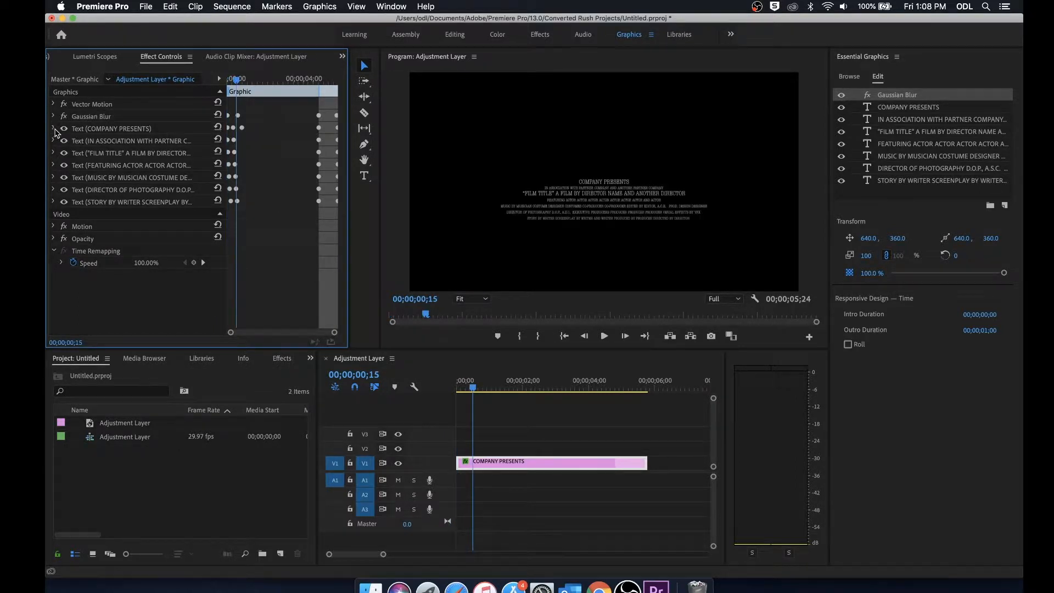
Expand the COMPANY PRESENTS text's Transform and select its first Opacity keyframe
click(52, 128)
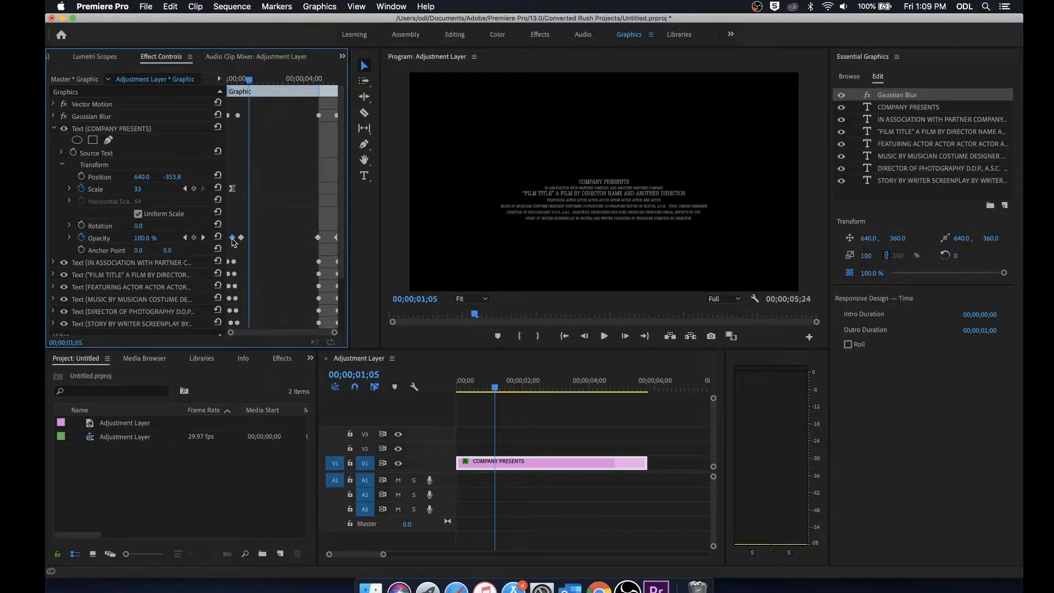
click(232, 237)
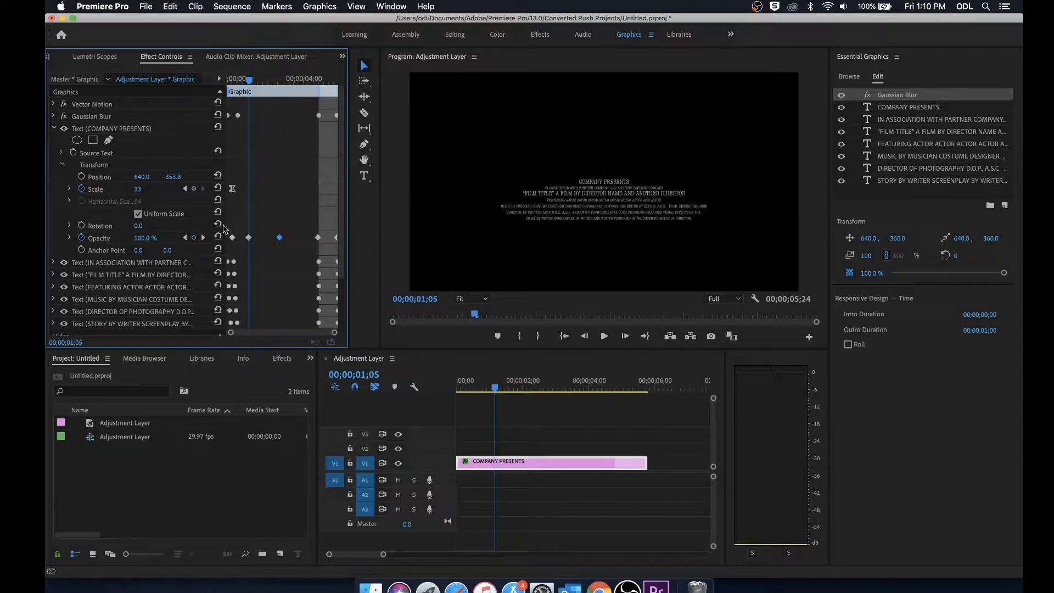
mouse_move(244, 243)
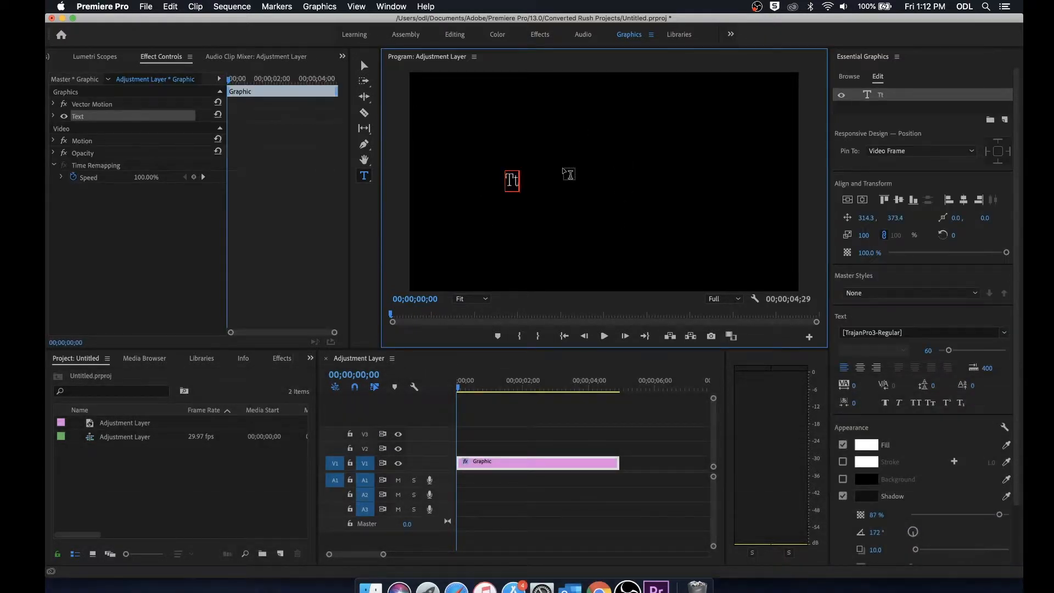
Create a new text layer reading 'Title' and return to the Selection tool (V)
text(Title)
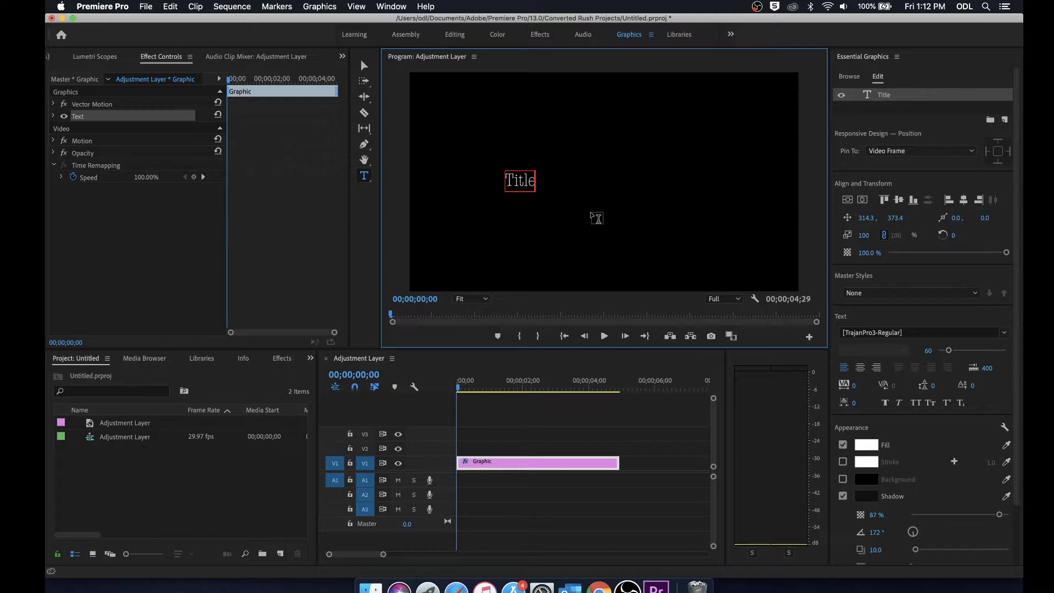
text(v)
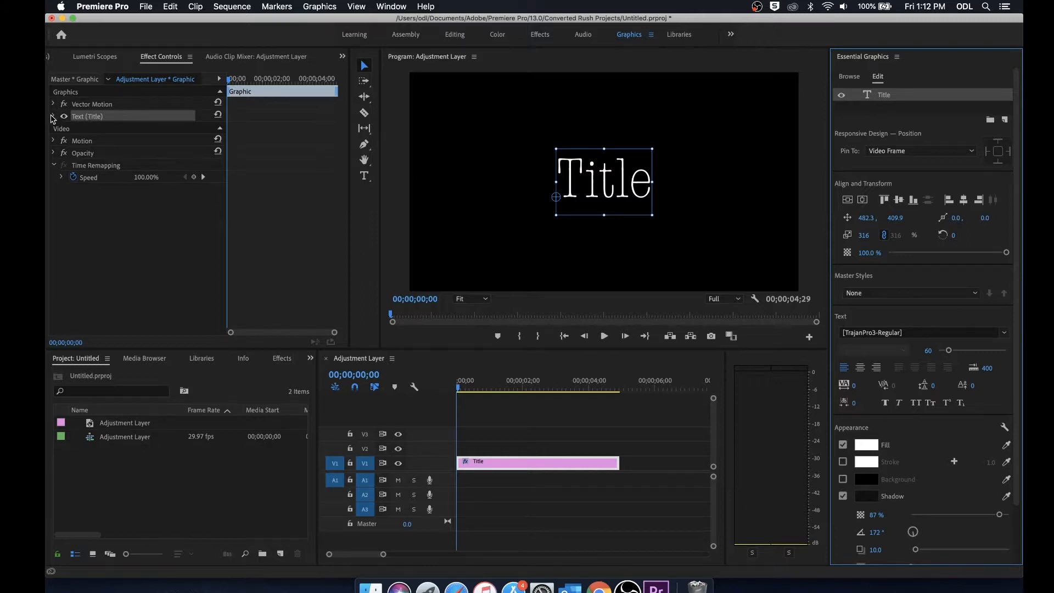
Keyframe the Title text's Position so it starts off-screen left and lands around two seconds
click(53, 115)
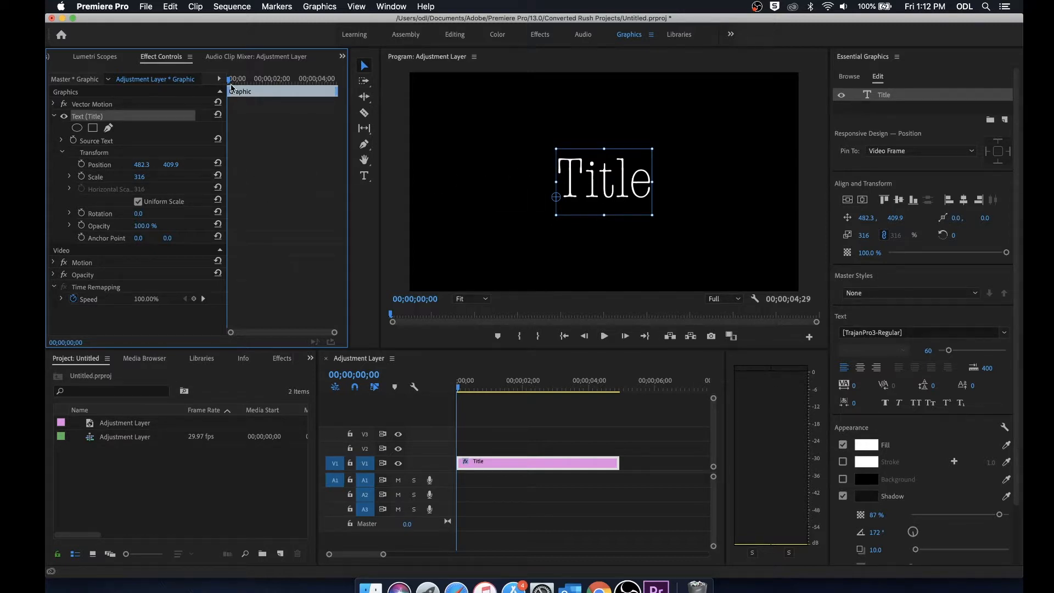
click(500, 381)
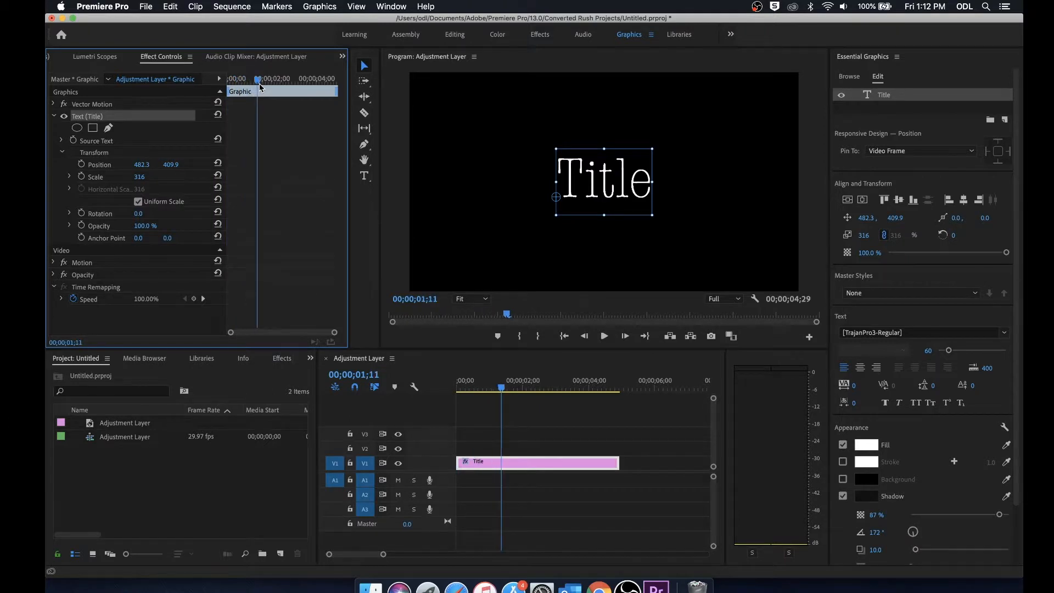
click(274, 79)
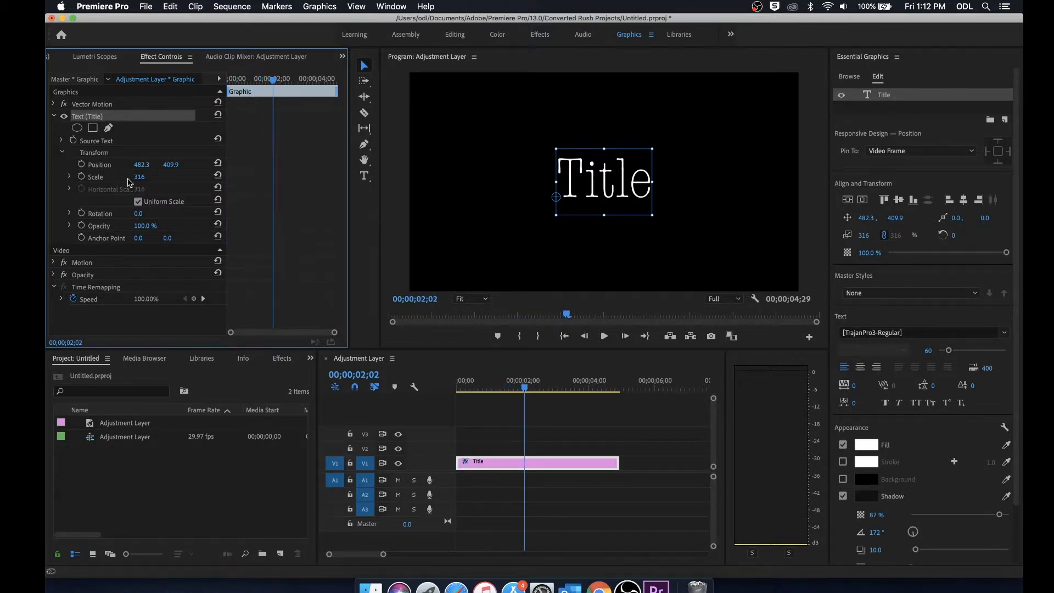
click(99, 163)
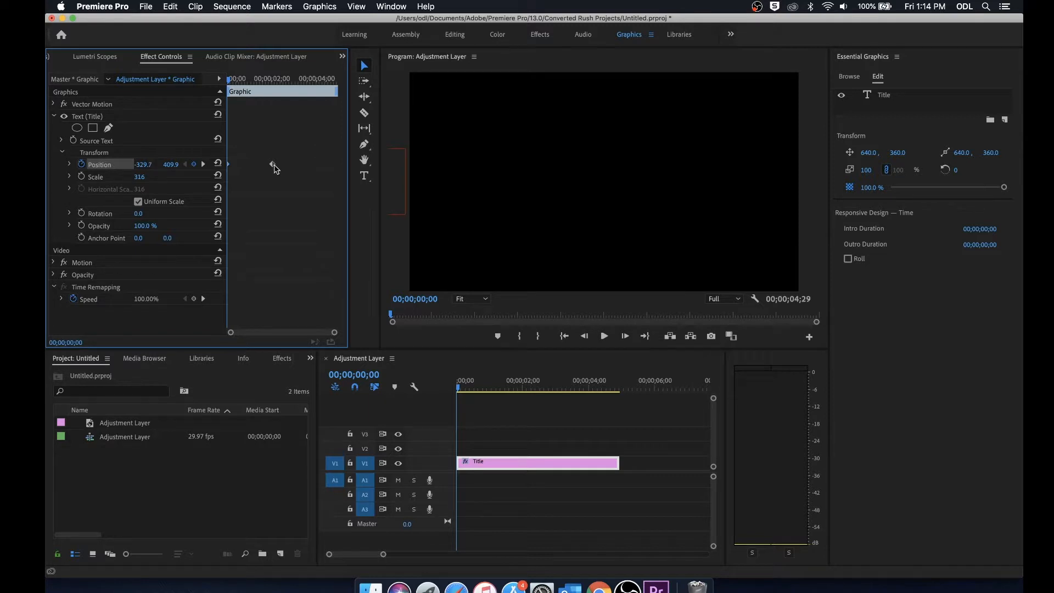
Set Temporal Interpolation to Ease In on the end Position keyframe and preview the slide-in
right_click(271, 164)
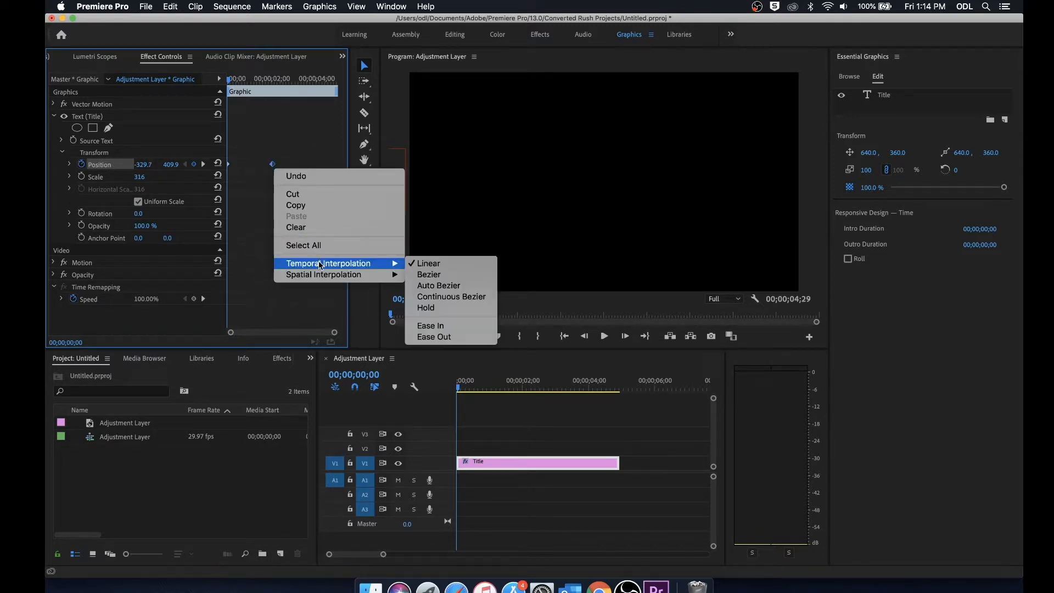
click(367, 225)
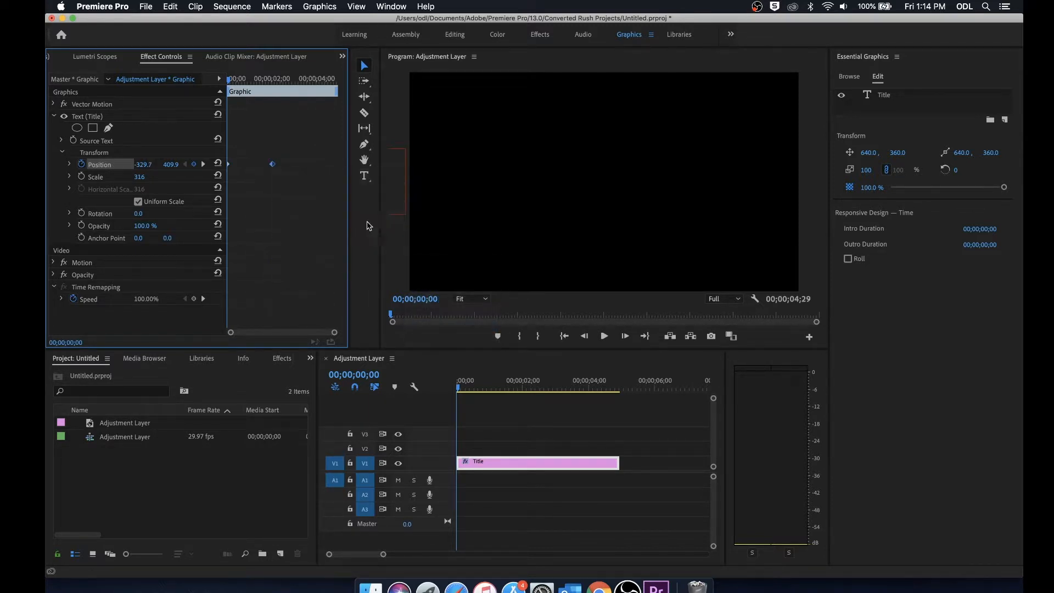
click(264, 85)
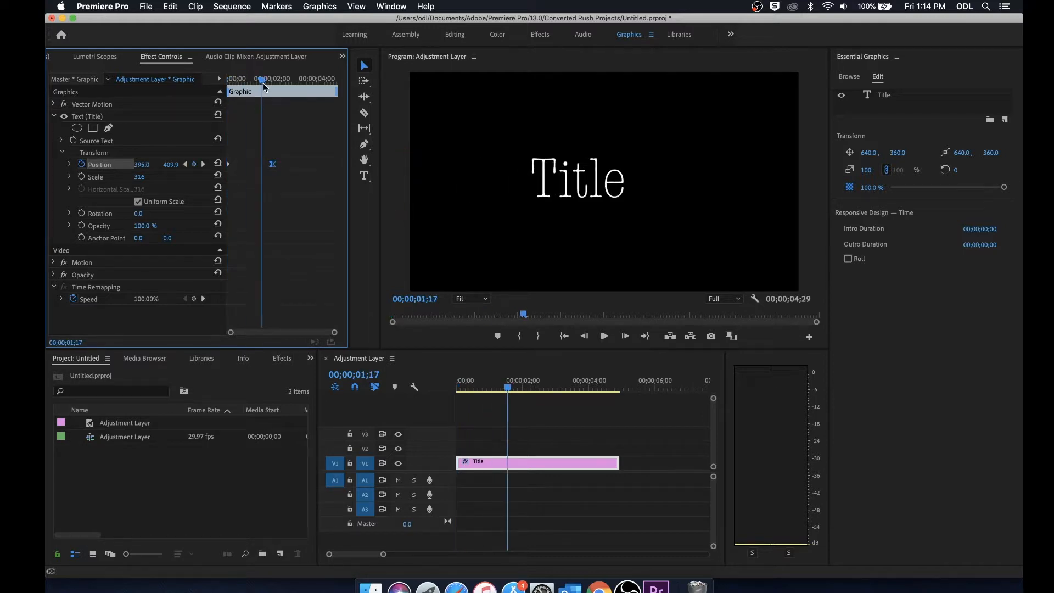
right_click(273, 164)
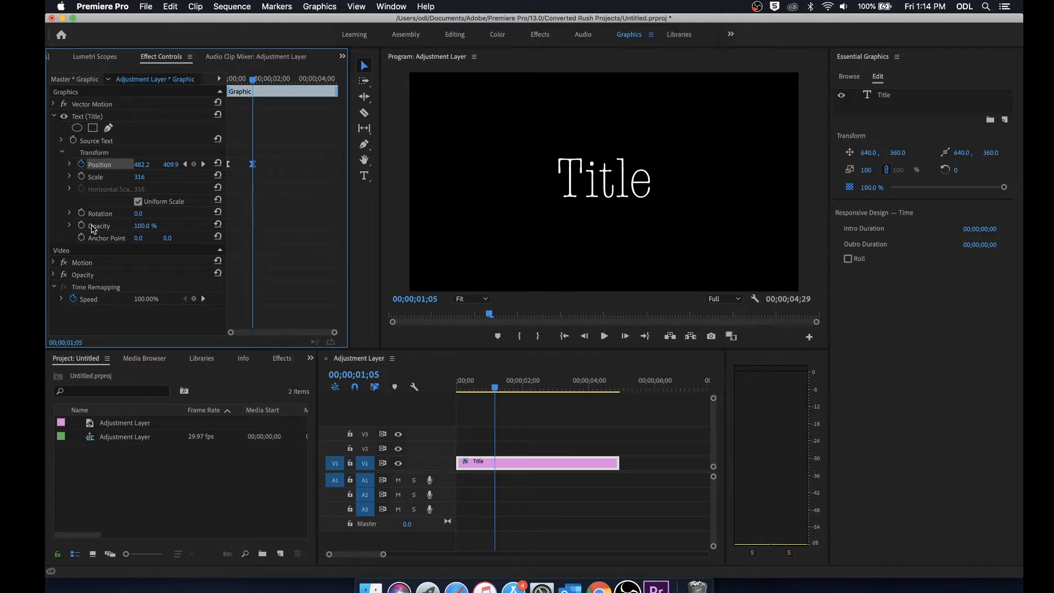
mouse_move(82, 225)
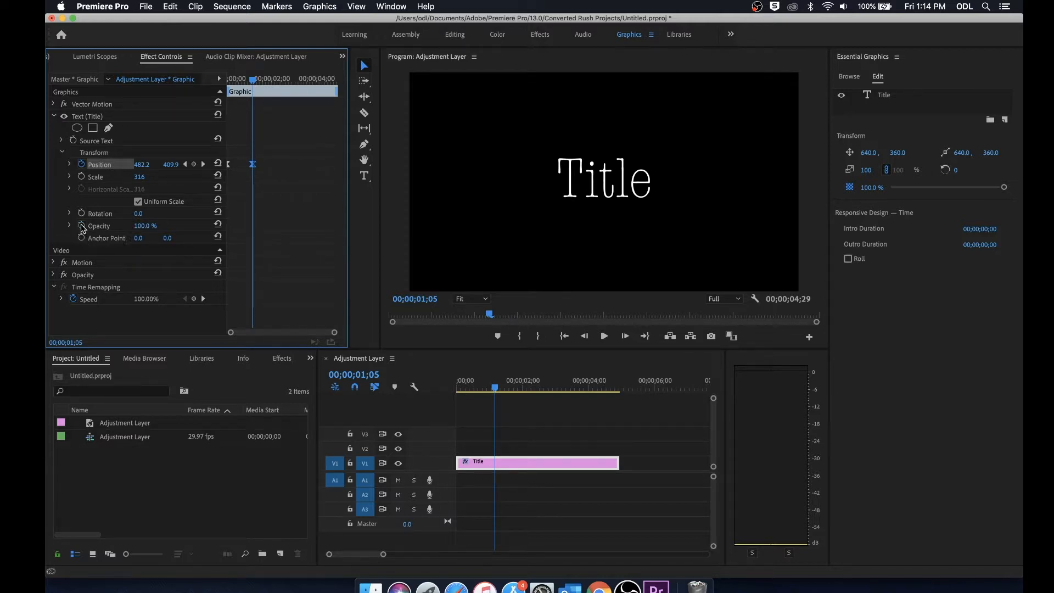
Keyframe Opacity from 20% at the start to 100% near one second, smoothing the final keyframe
click(82, 226)
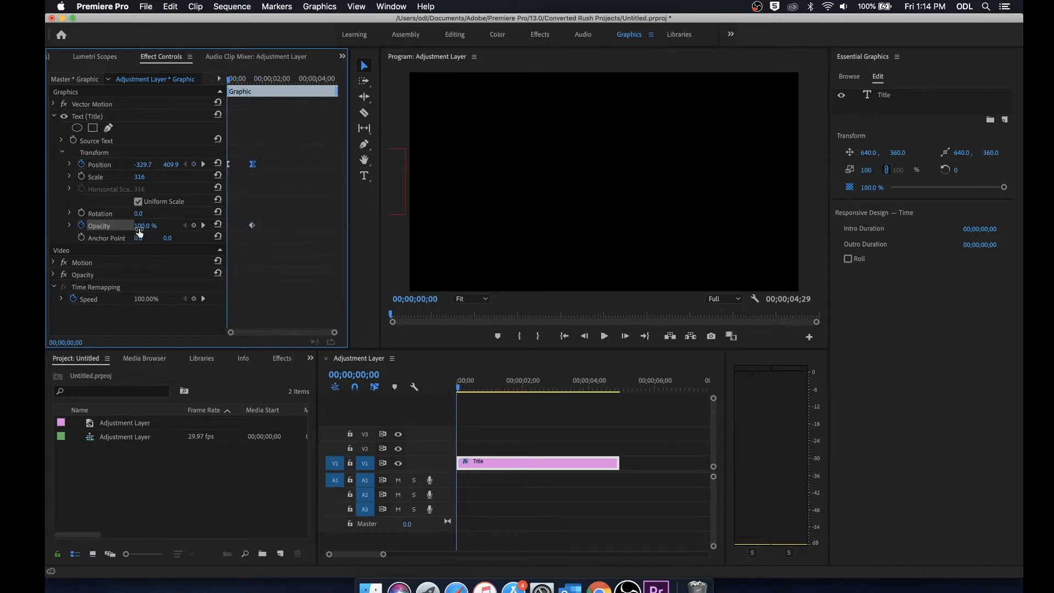
drag(143, 225, 143, 225)
text(20)
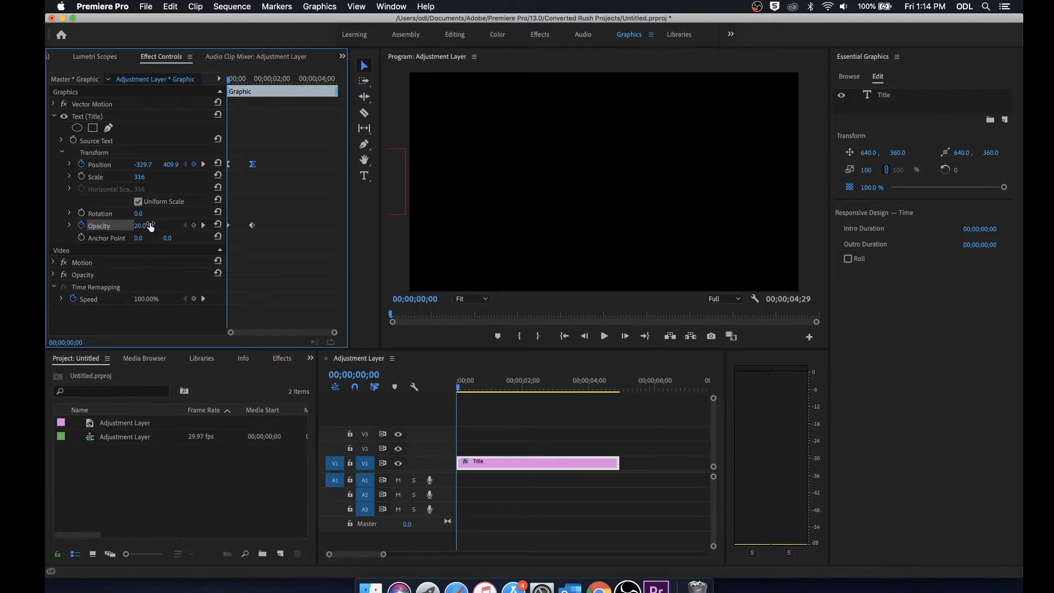
mouse_move(219, 93)
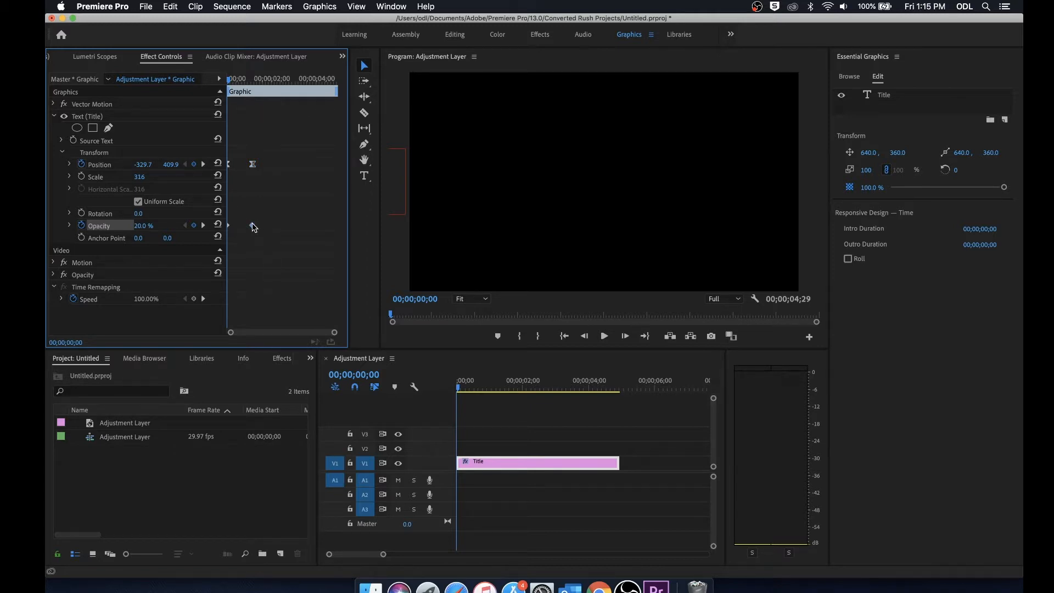
right_click(254, 224)
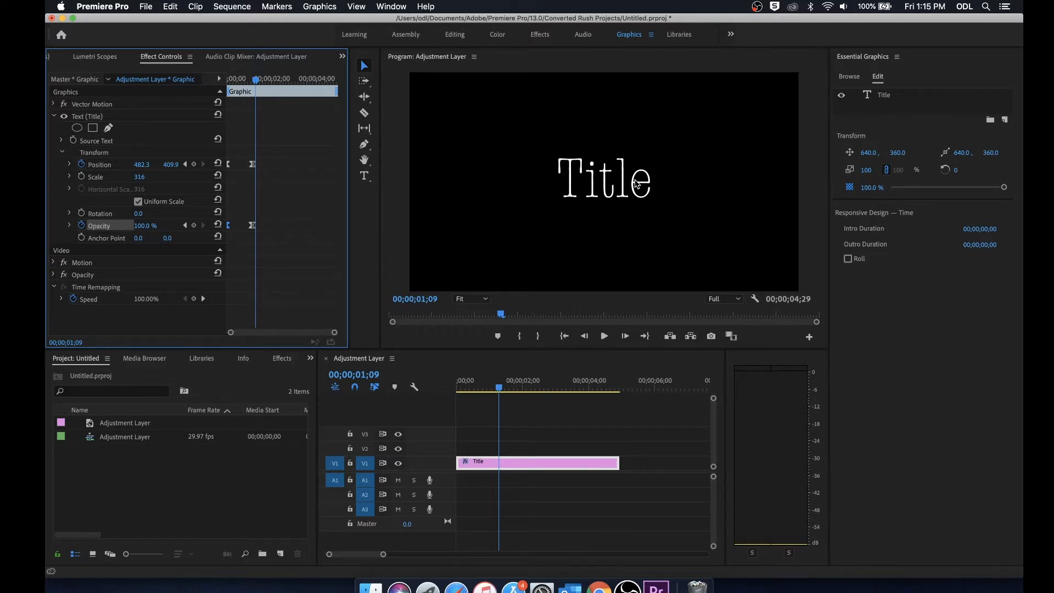
mouse_move(559, 204)
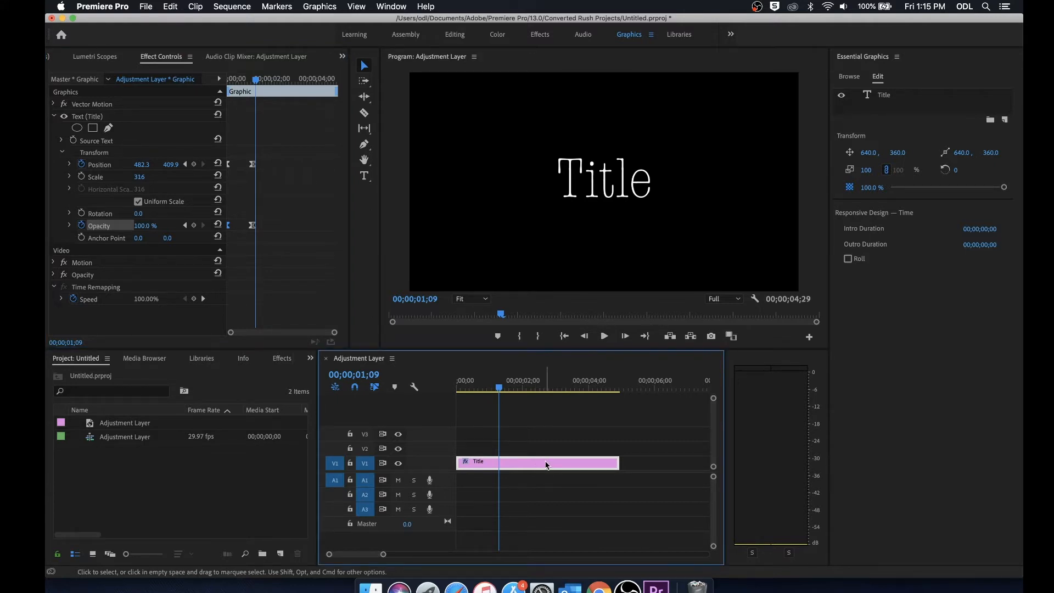
Export the Title clip as a Motion Graphics Template to the Local Templates Folder
right_click(538, 462)
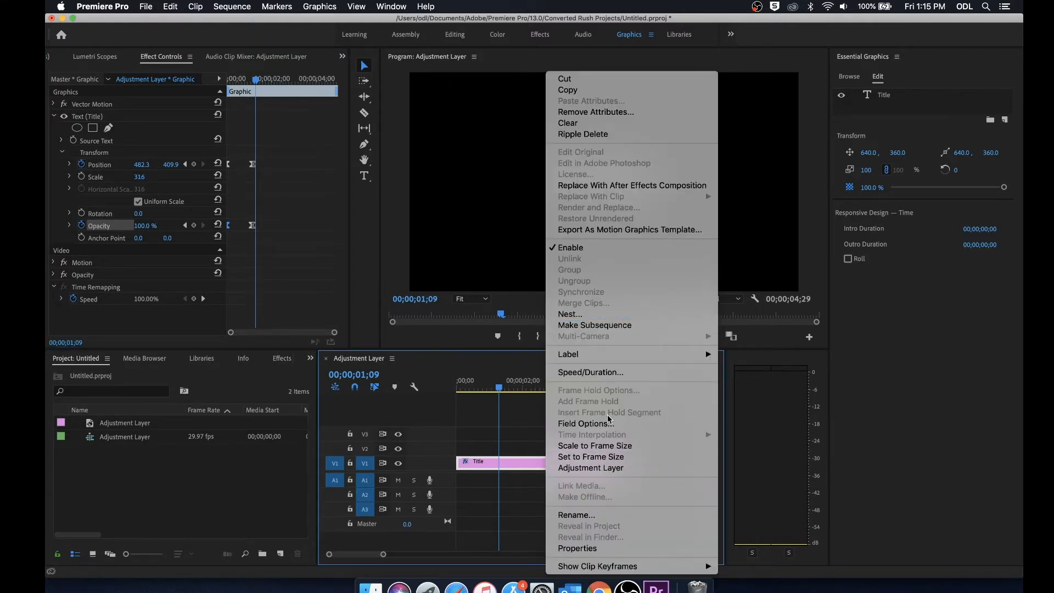
mouse_move(605, 243)
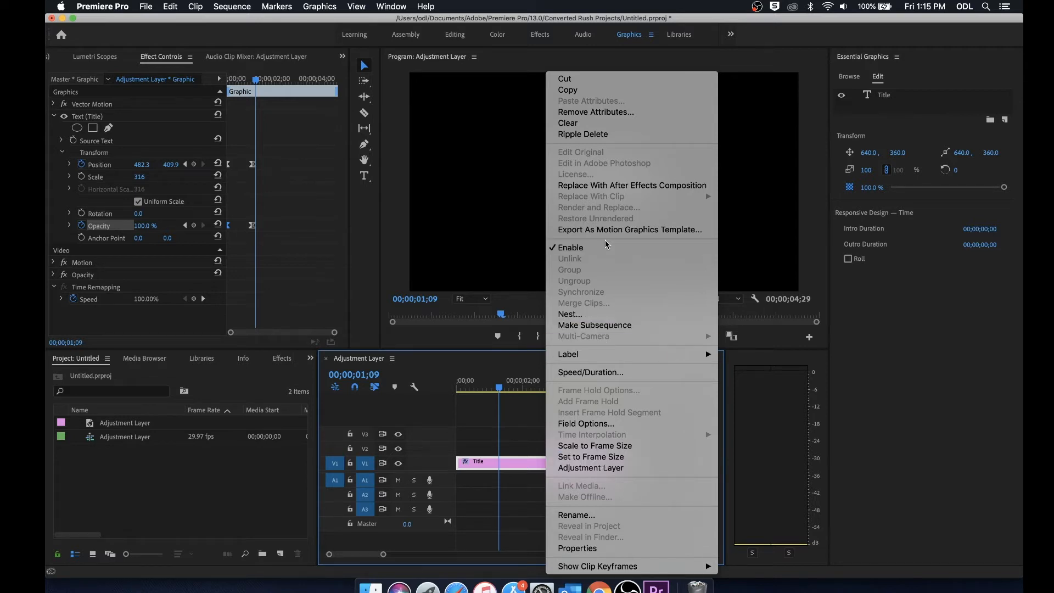
mouse_move(606, 230)
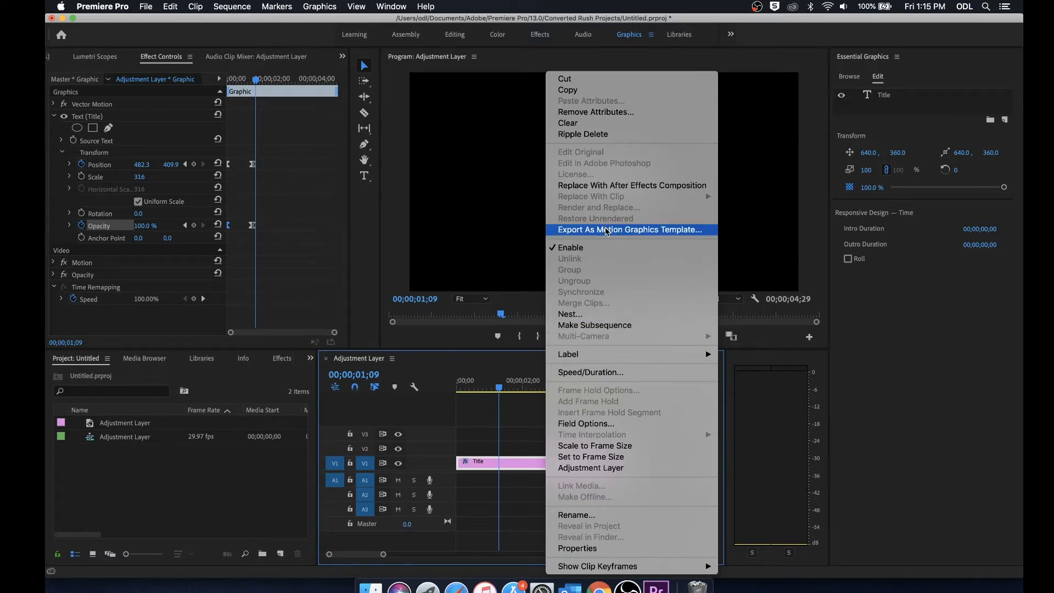
click(629, 229)
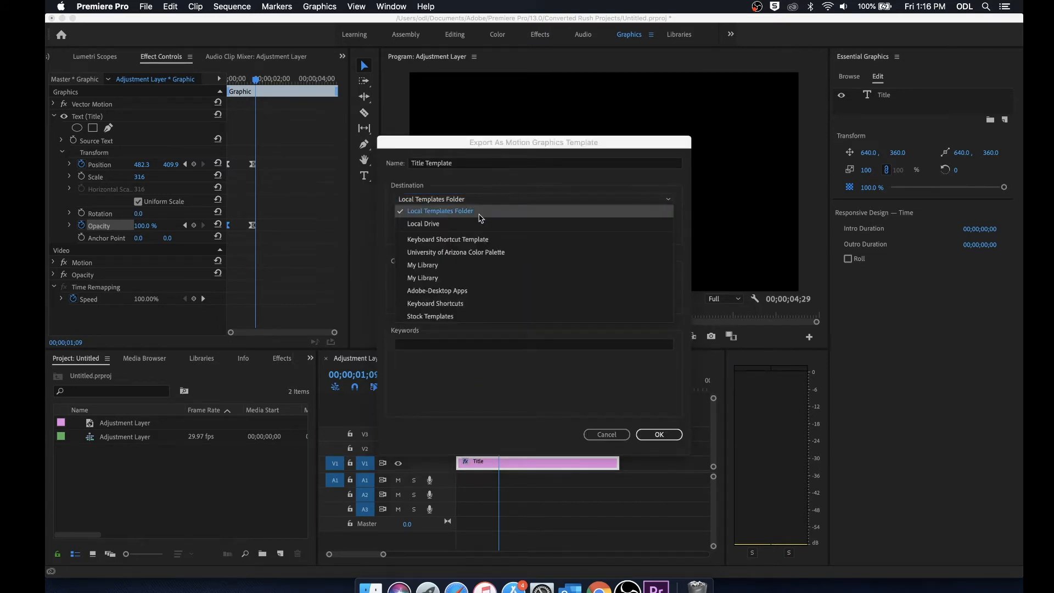
mouse_move(455, 228)
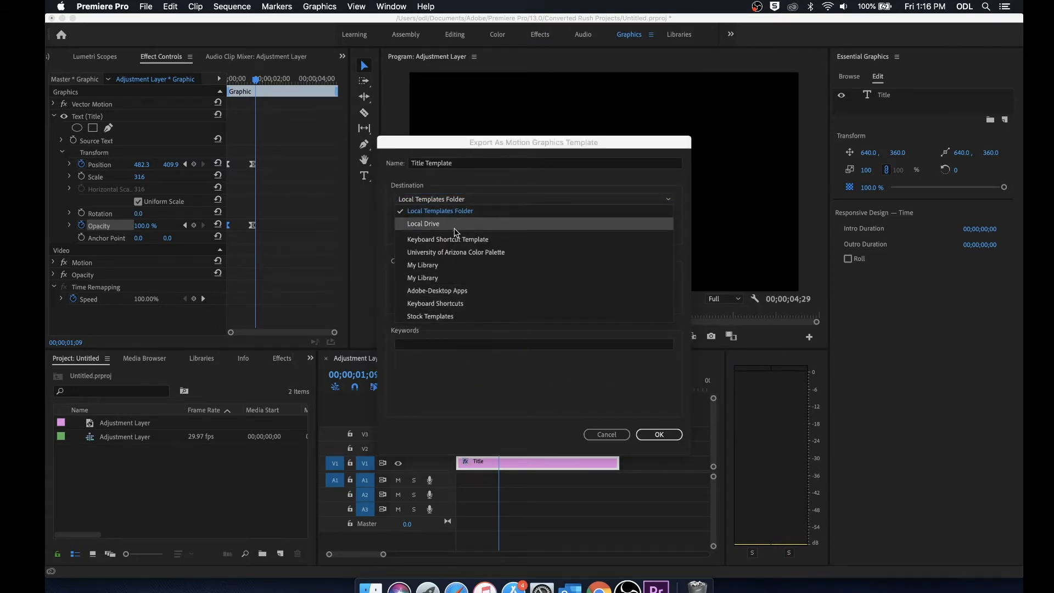
mouse_move(448, 238)
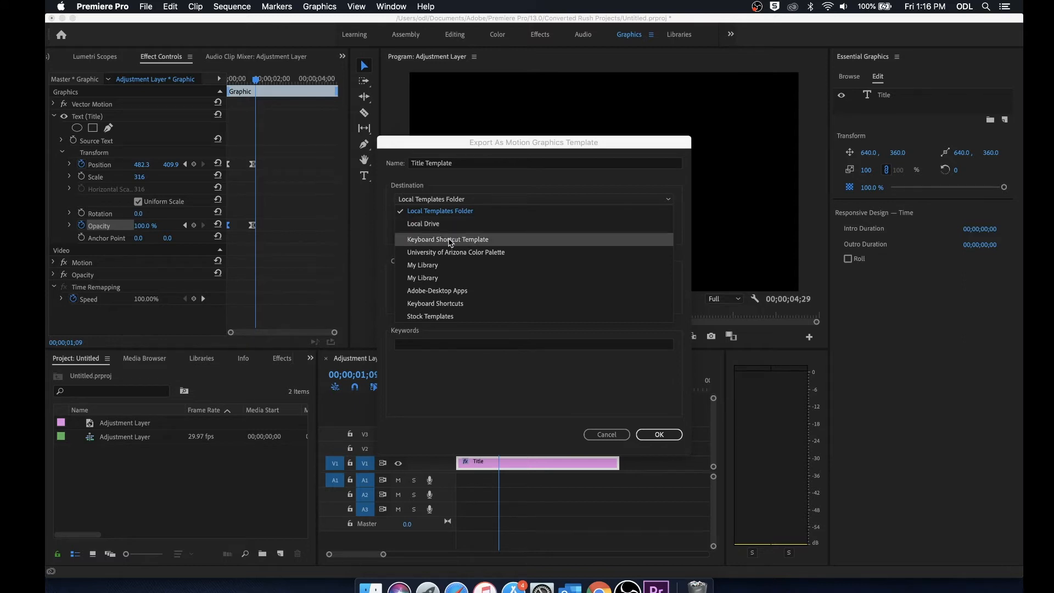
mouse_move(456, 252)
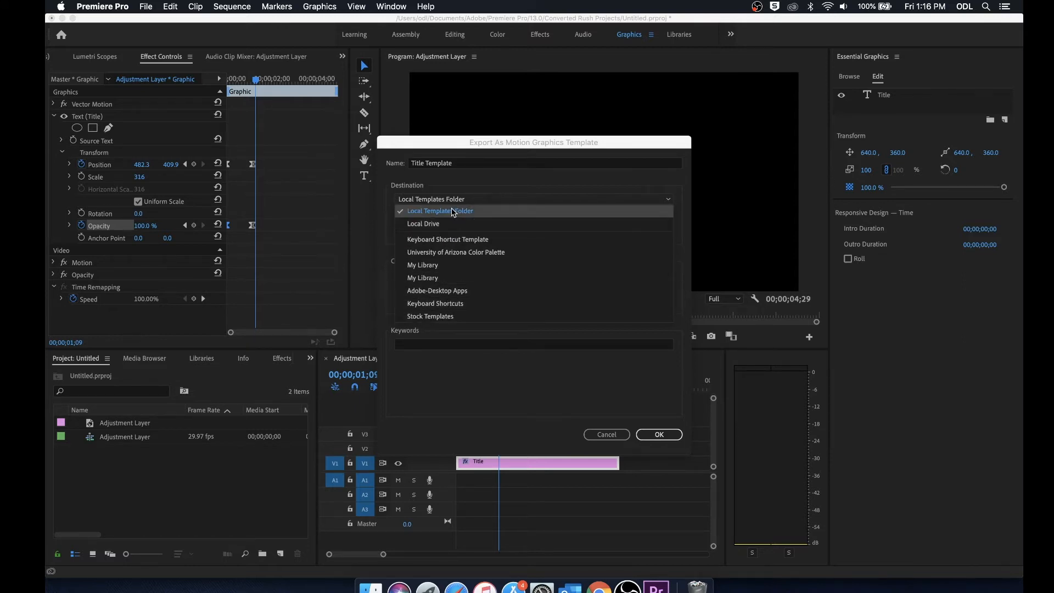
click(441, 211)
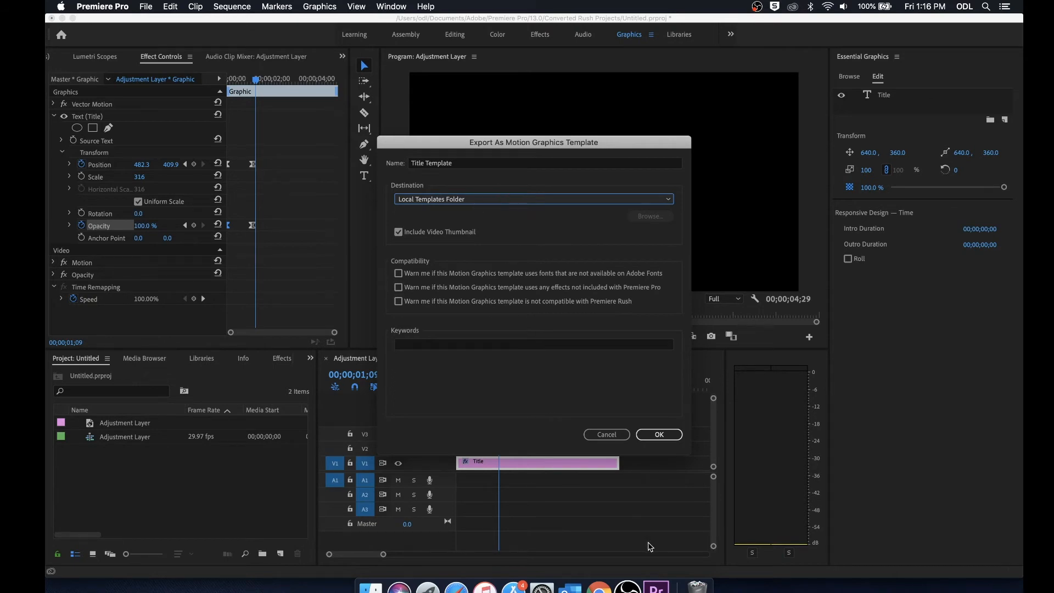
mouse_move(658, 435)
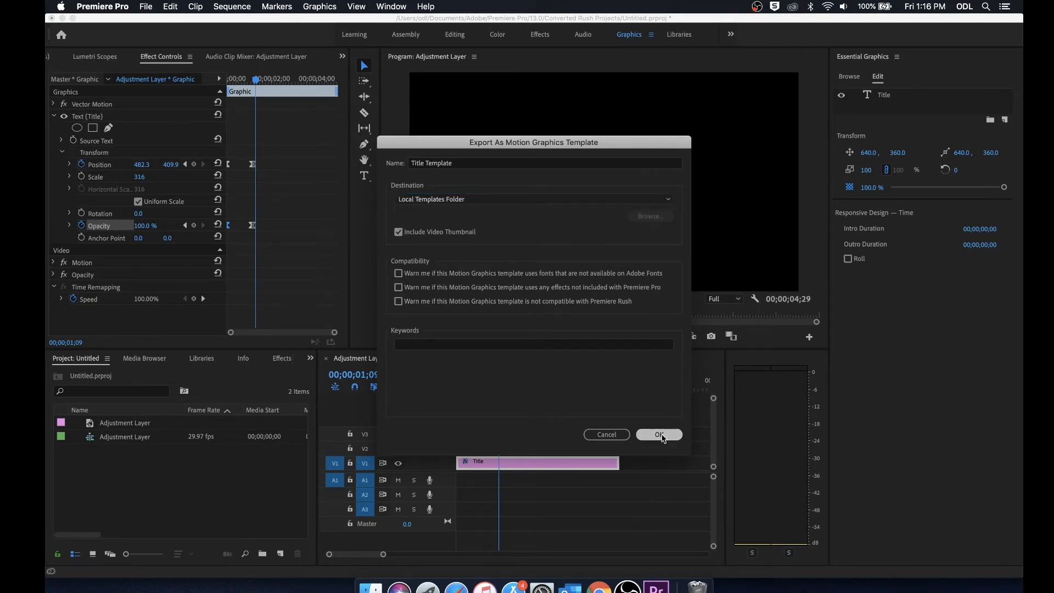
click(659, 435)
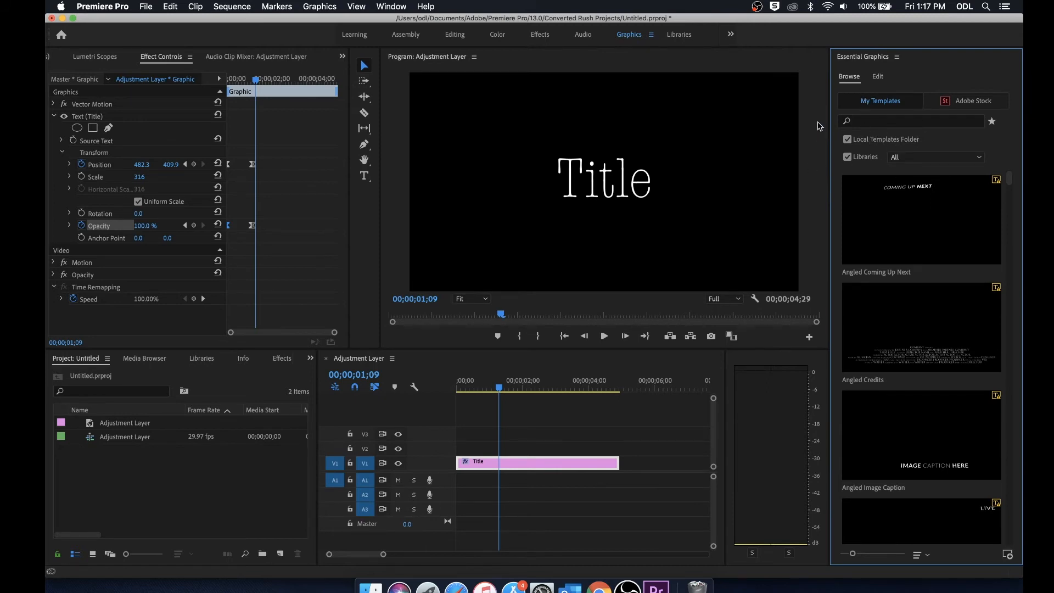
Search the local templates for 'Ti' and scroll down to the exported Title Template
click(915, 121)
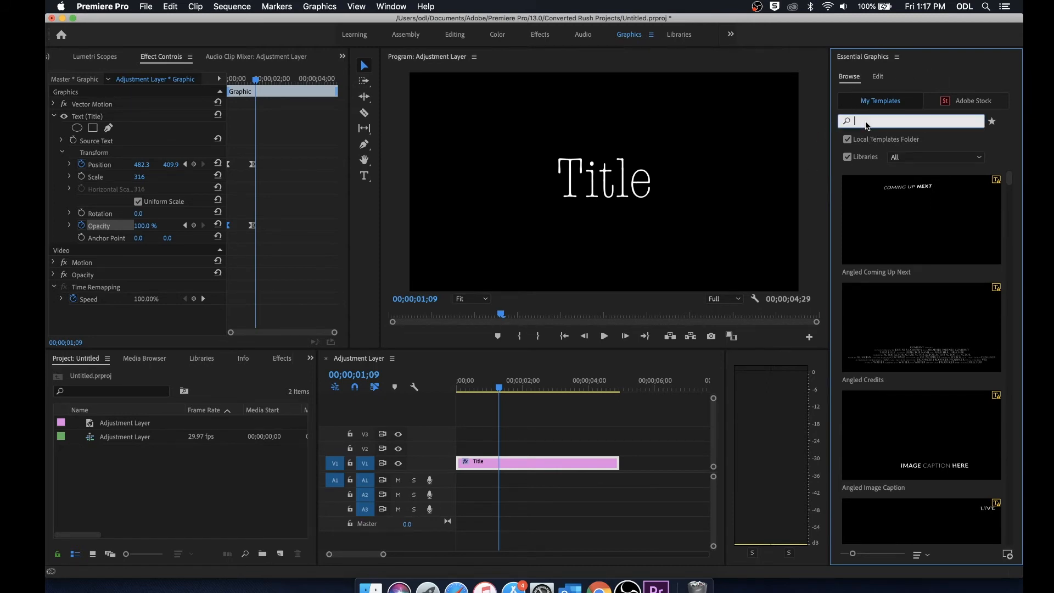
text(Title template)
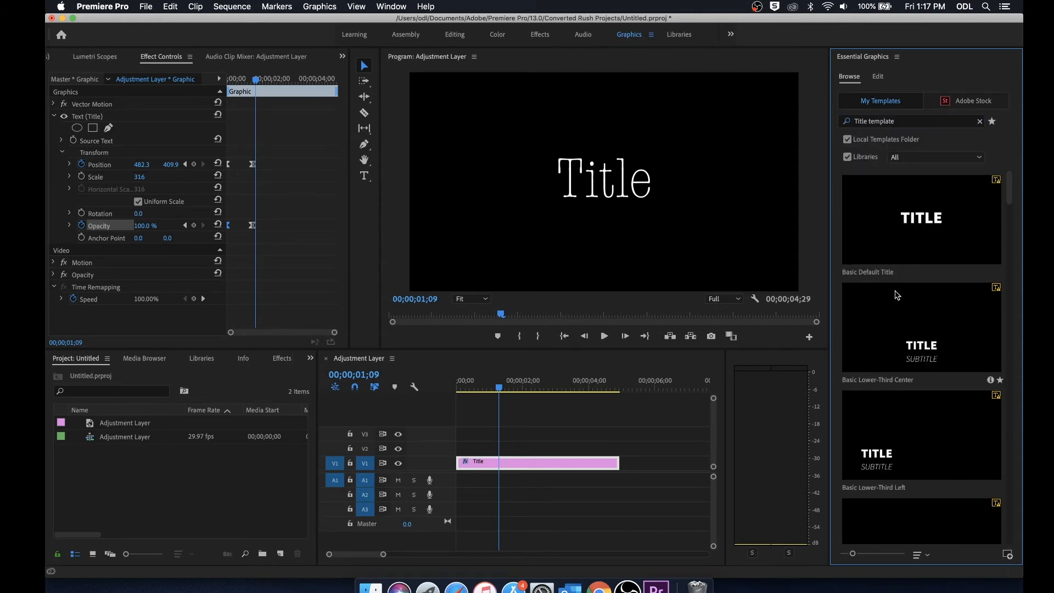
scroll(down, 3)
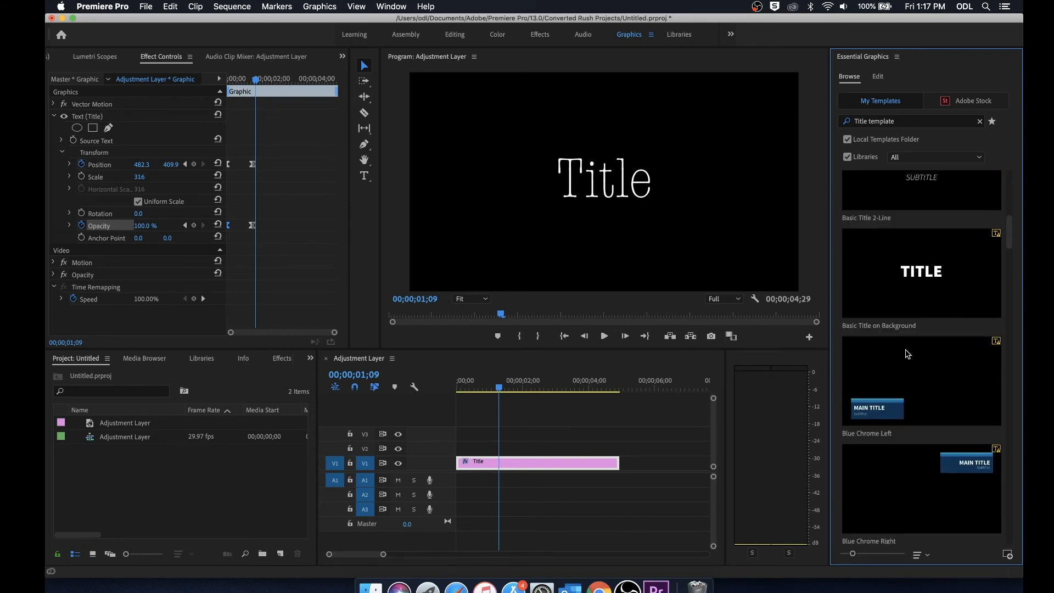
scroll(down, 3)
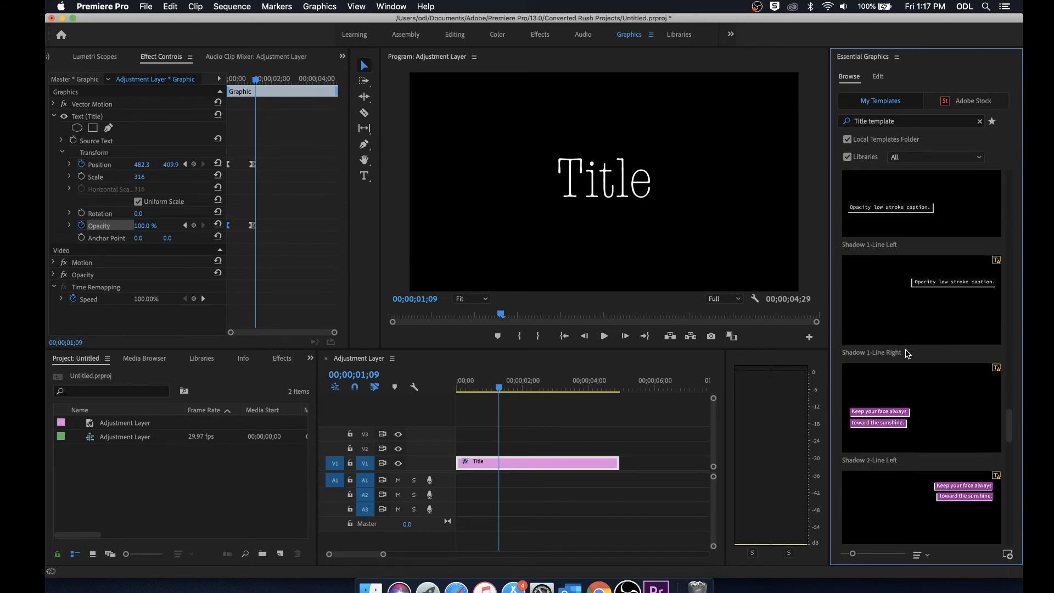
scroll(down, 3)
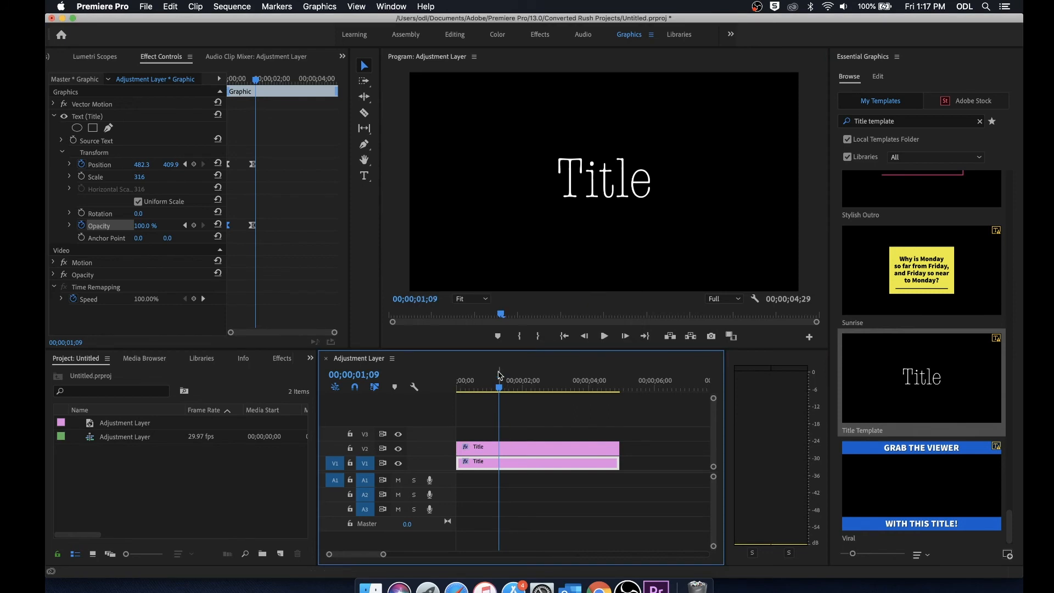
mouse_move(504, 396)
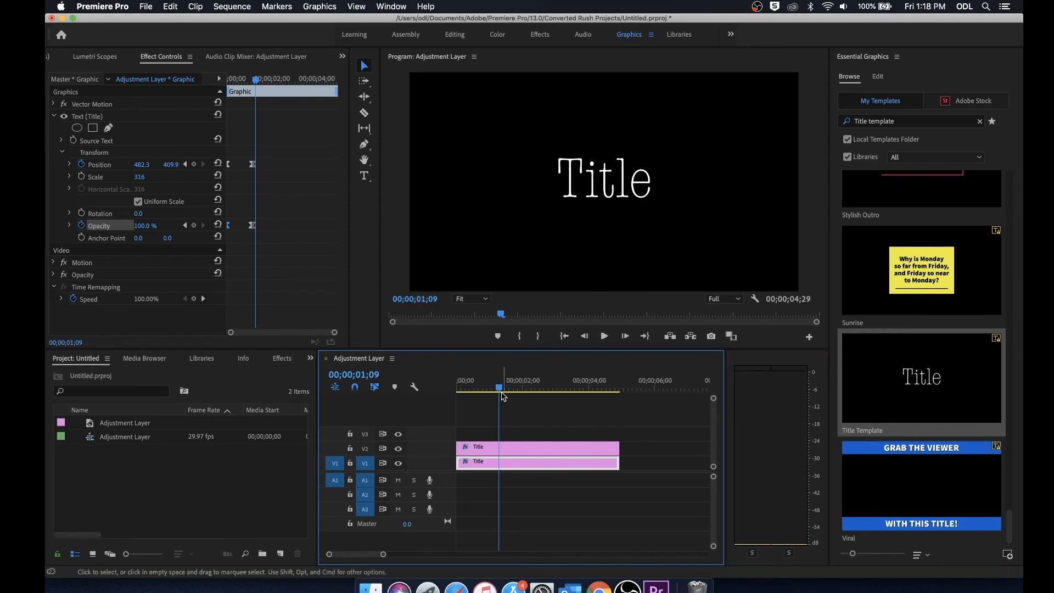